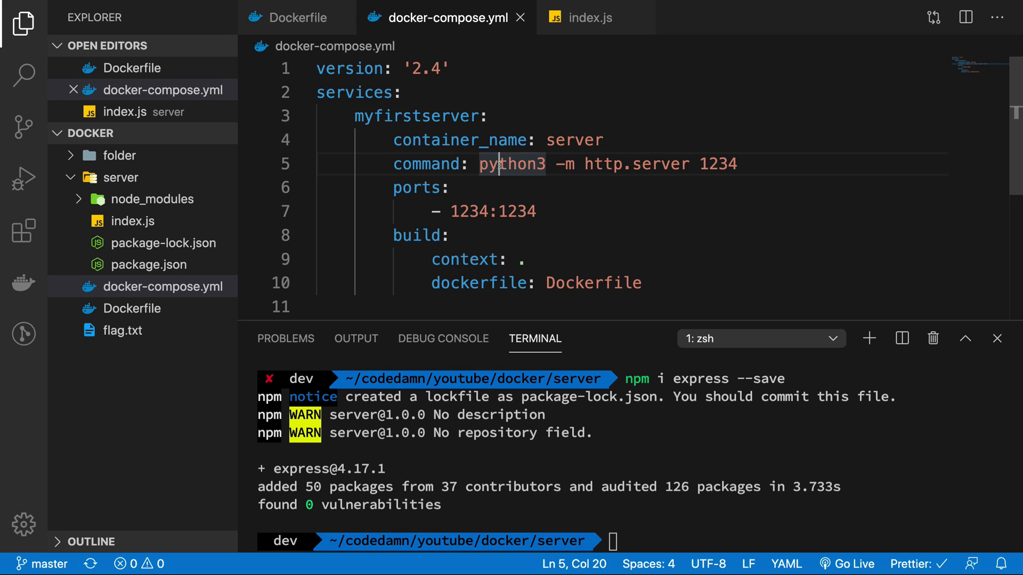
# Step: Review the Express route in index.js and the scripts and dependencies in server/package.json
pyautogui.click(133, 220)
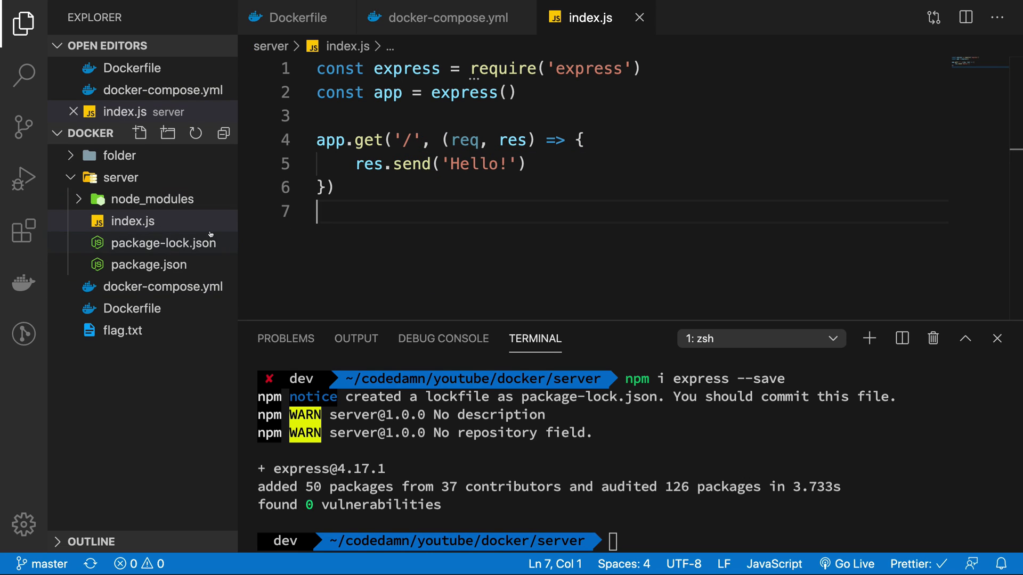
pyautogui.click(379, 189)
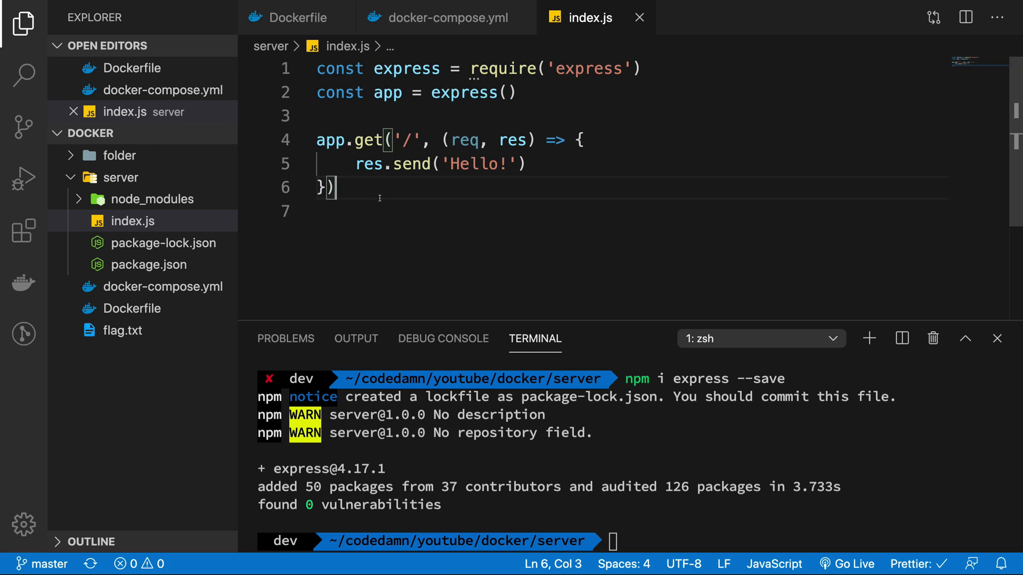
pyautogui.moveTo(133, 242)
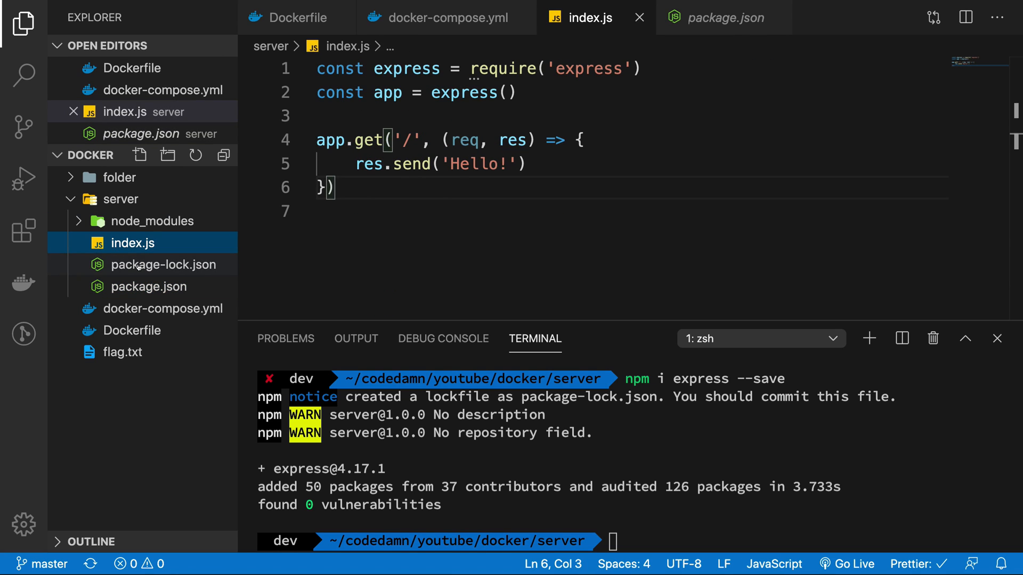
pyautogui.click(150, 287)
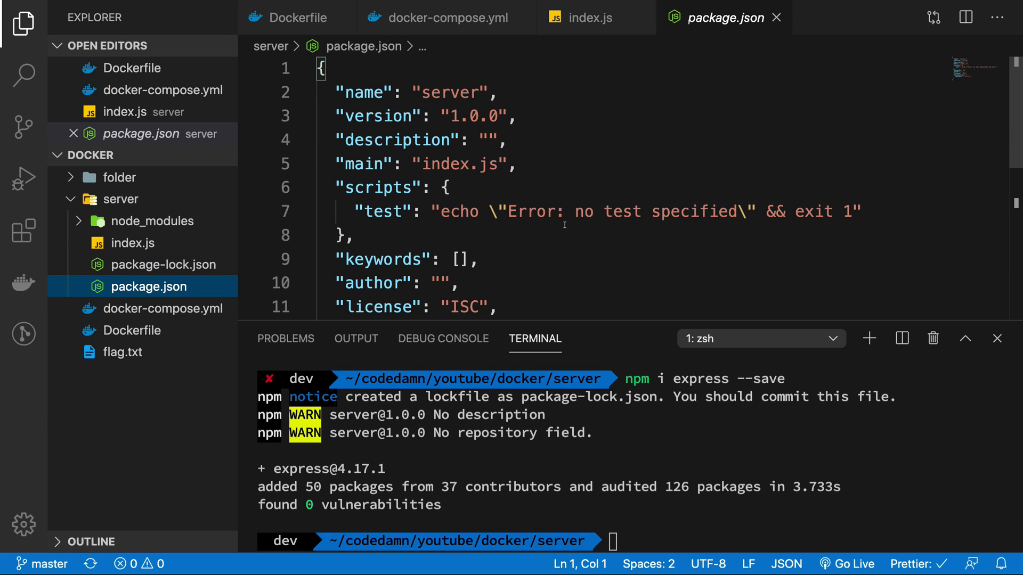
pyautogui.click(447, 187)
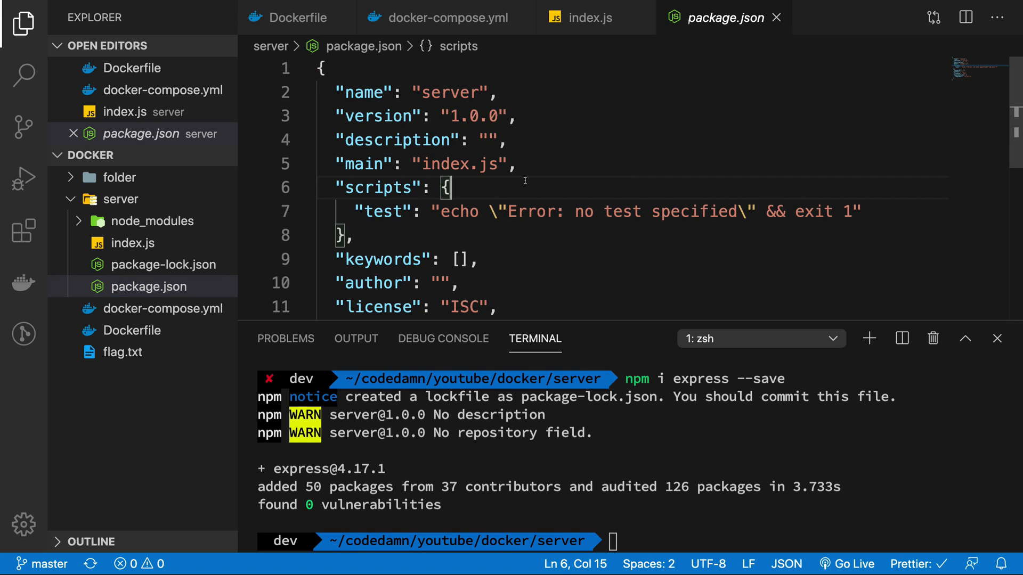
pyautogui.click(152, 221)
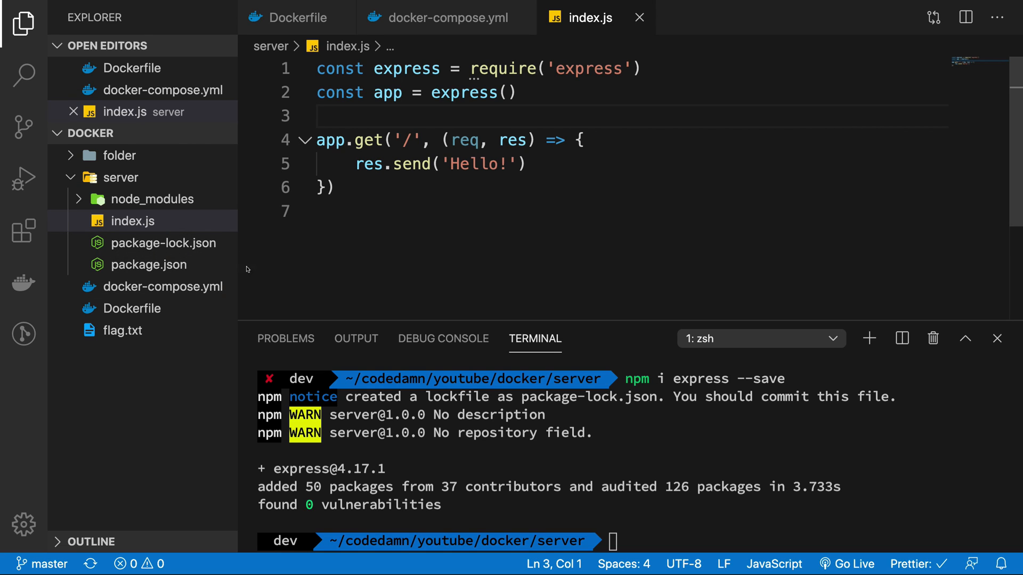
pyautogui.moveTo(163, 243)
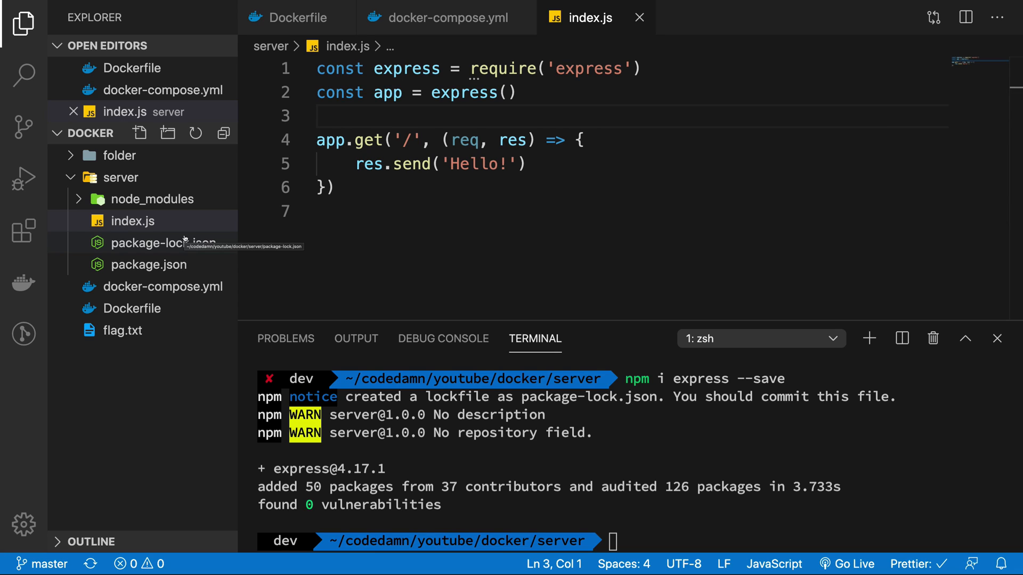
pyautogui.moveTo(155, 200)
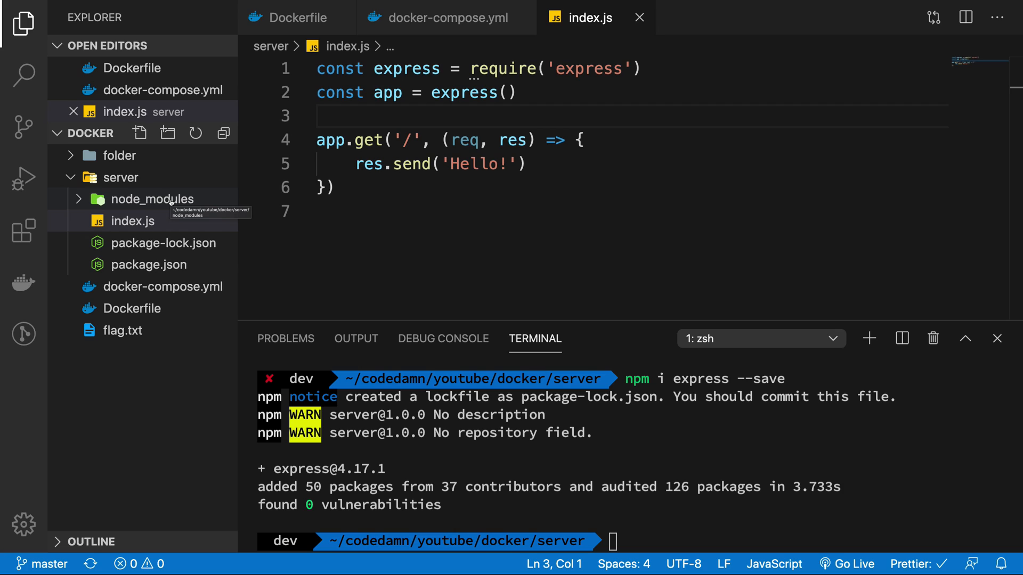
pyautogui.moveTo(133, 220)
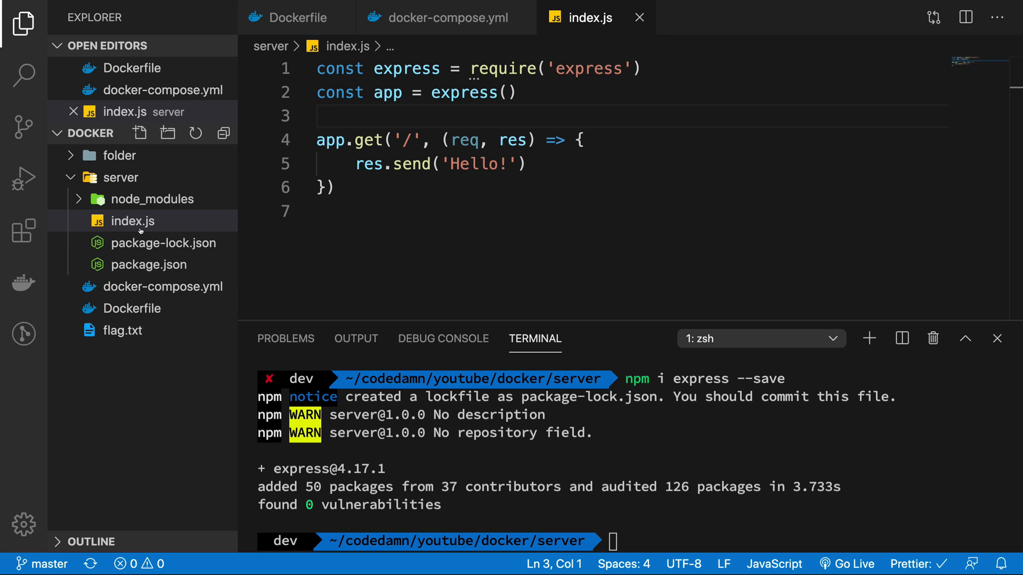
pyautogui.moveTo(132, 221)
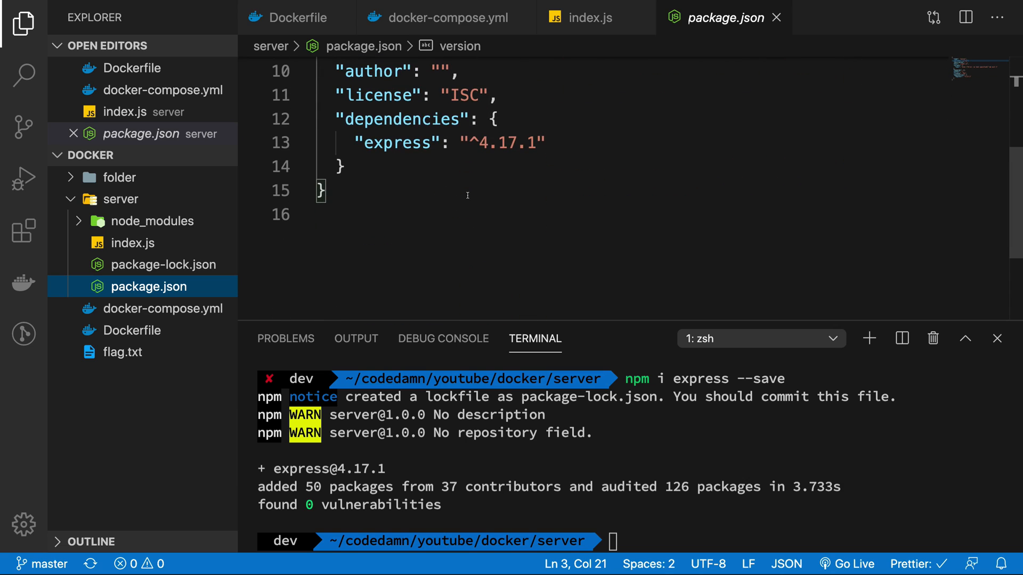
pyautogui.scroll(3)
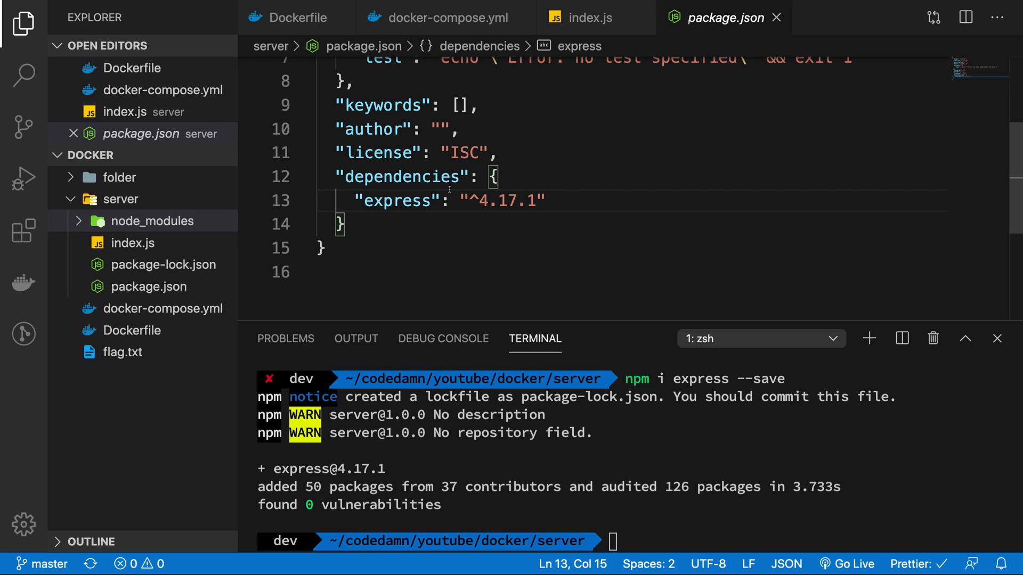
pyautogui.scroll(3)
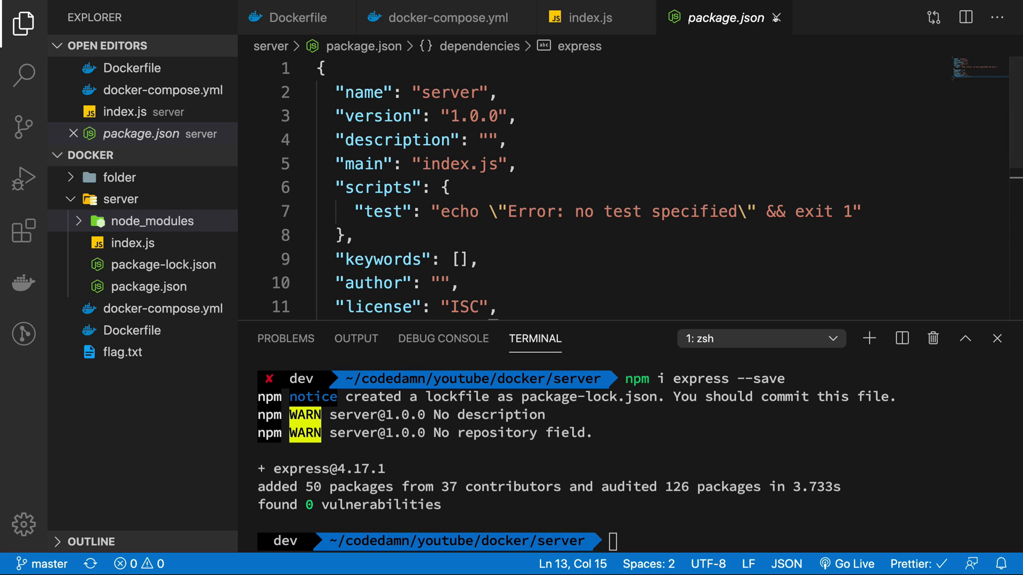
# Step: Create a new empty .dockerignore file at the project root
pyautogui.click(586, 18)
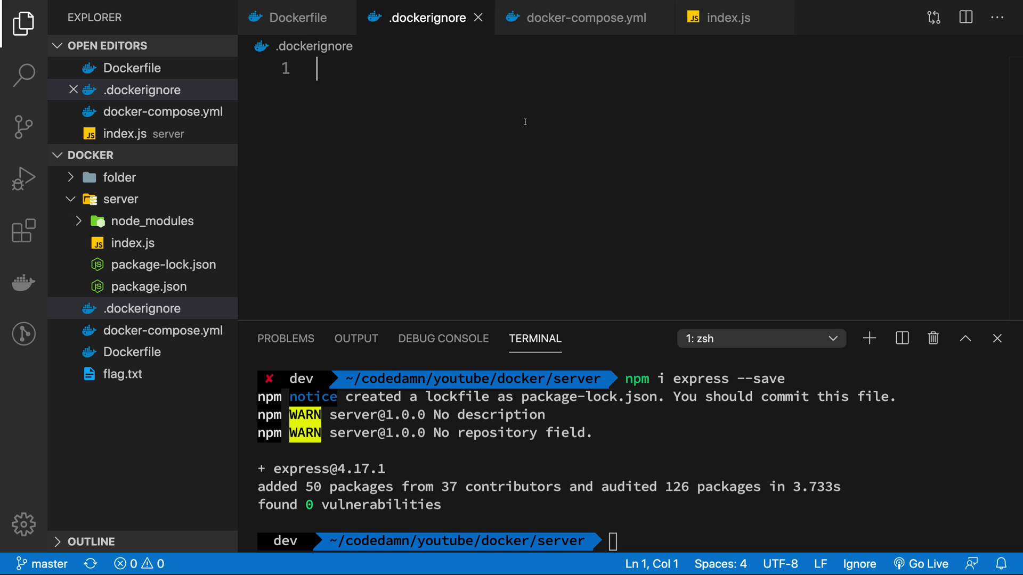
pyautogui.moveTo(333, 42)
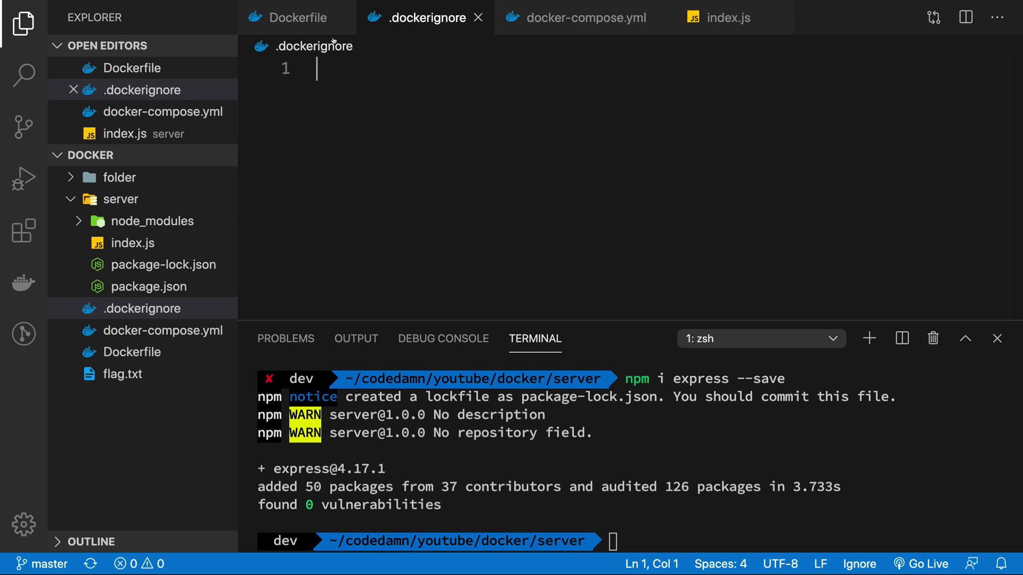
# Step: Point the Dockerfile COPY and WORKDIR at server/ and delete the old folder directory
pyautogui.click(295, 17)
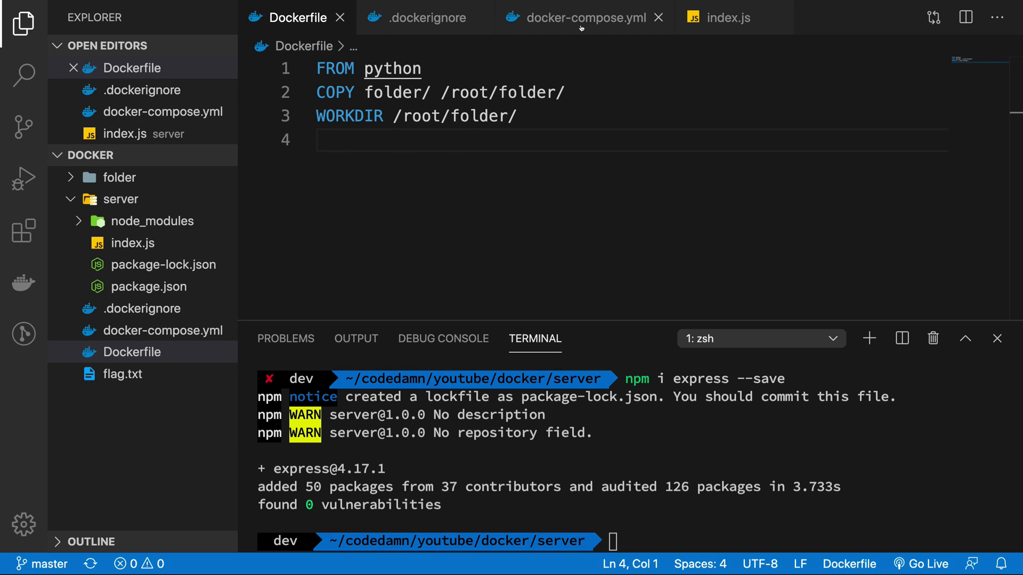
pyautogui.click(580, 19)
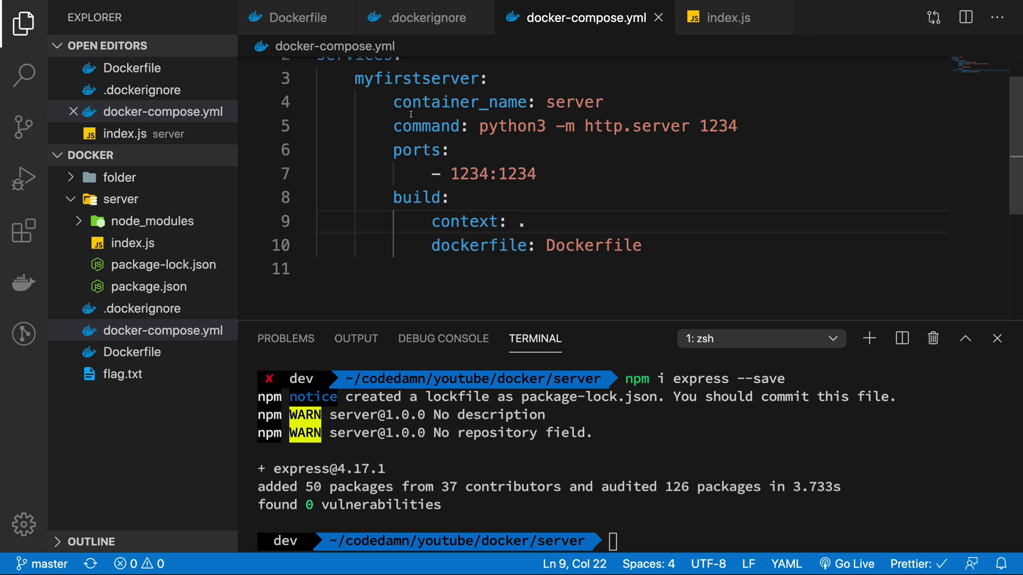
pyautogui.click(295, 17)
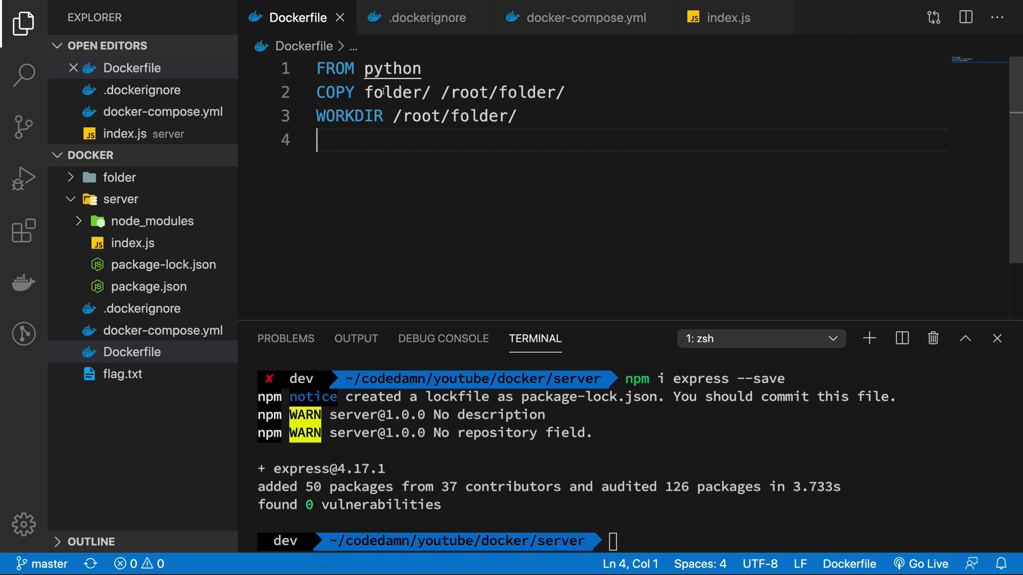
pyautogui.click(566, 91)
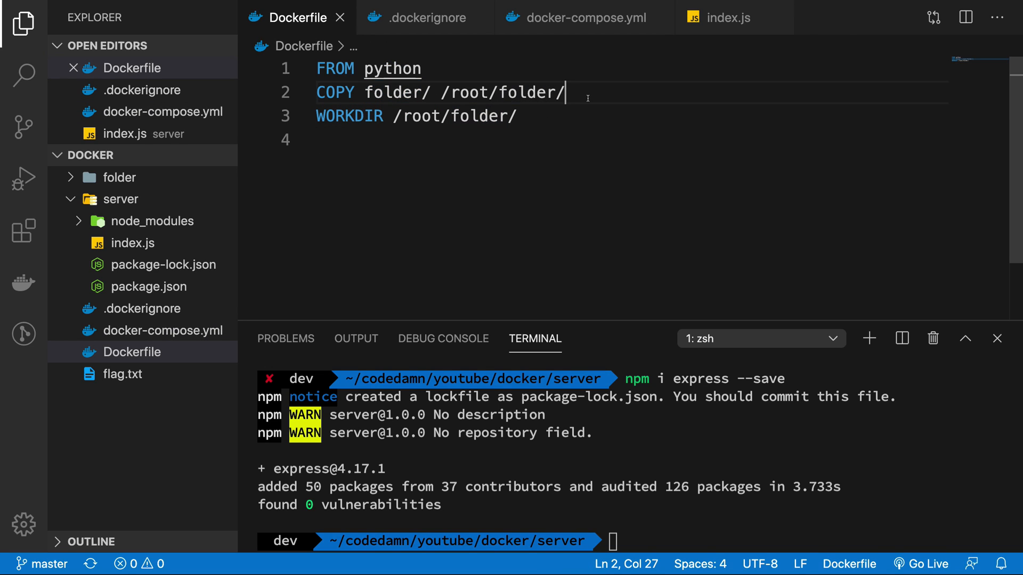
pyautogui.write('COPY server/ /root/folder/')
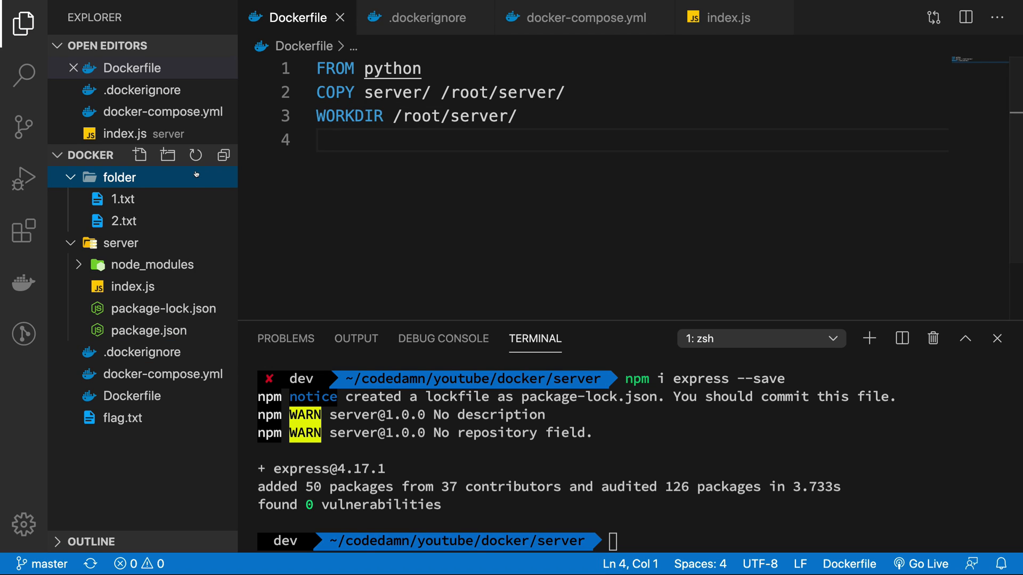
pyautogui.moveTo(562, 169)
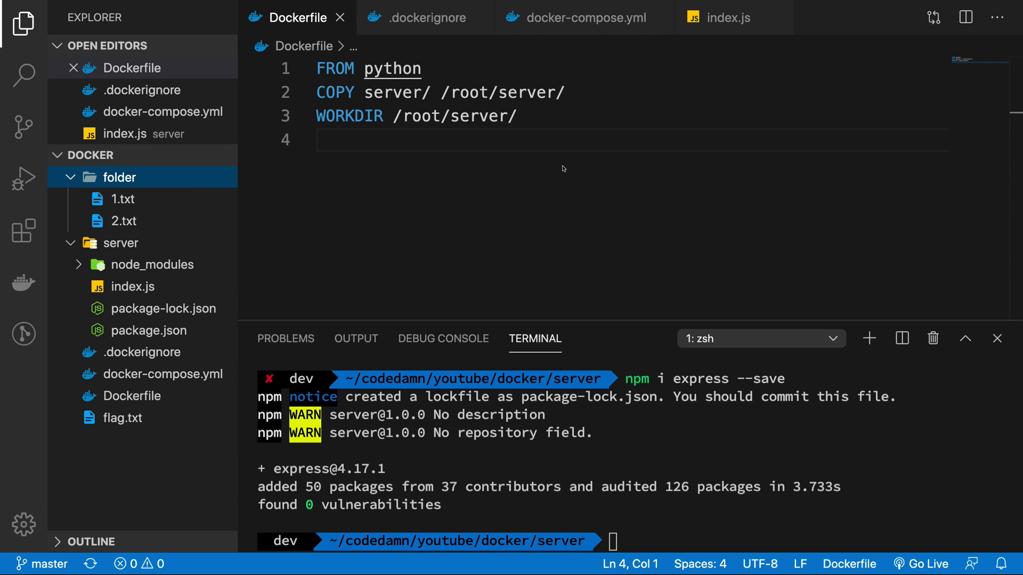
pyautogui.click(118, 177)
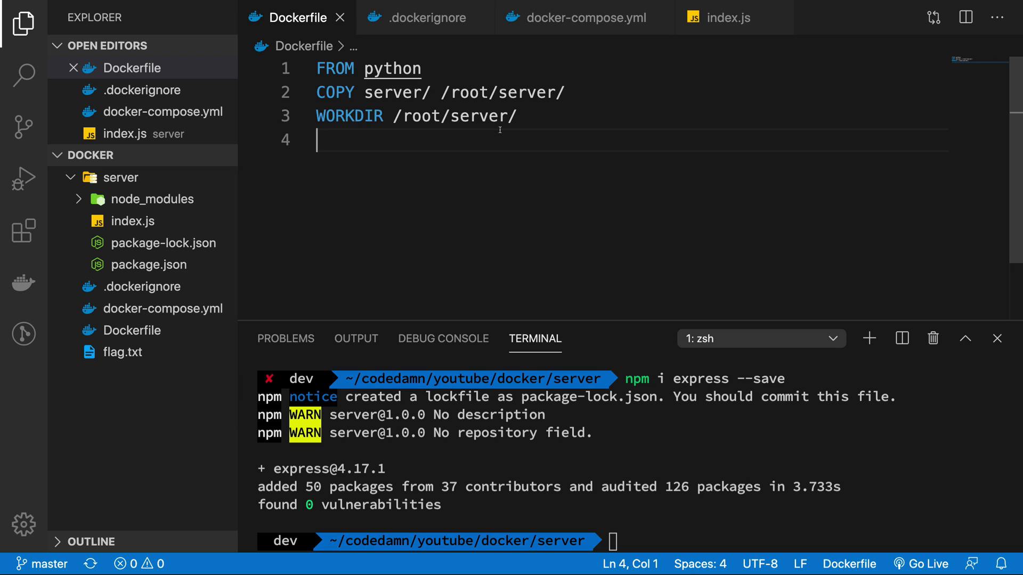
pyautogui.doubleClick(392, 92)
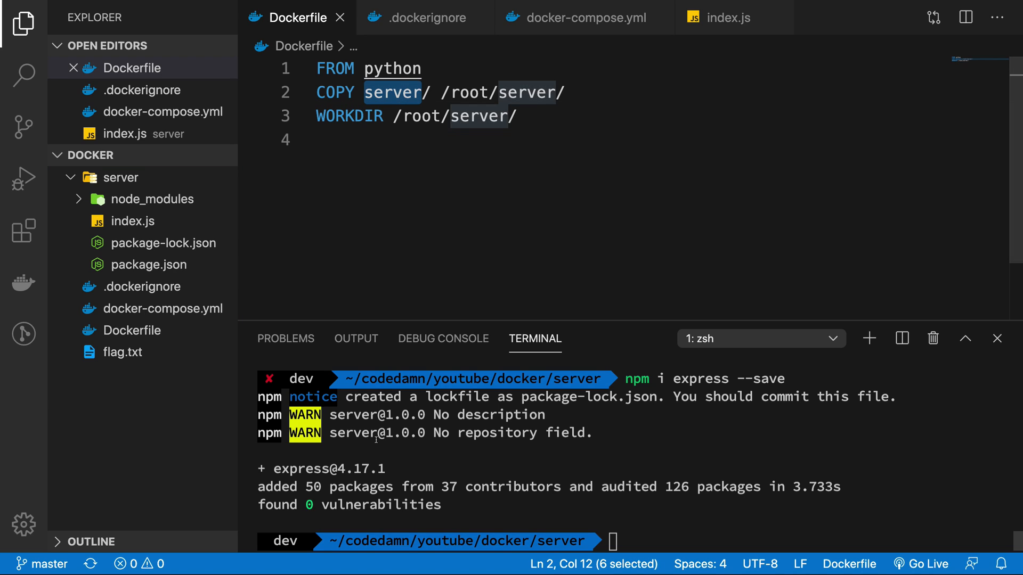
pyautogui.write('docker-c')
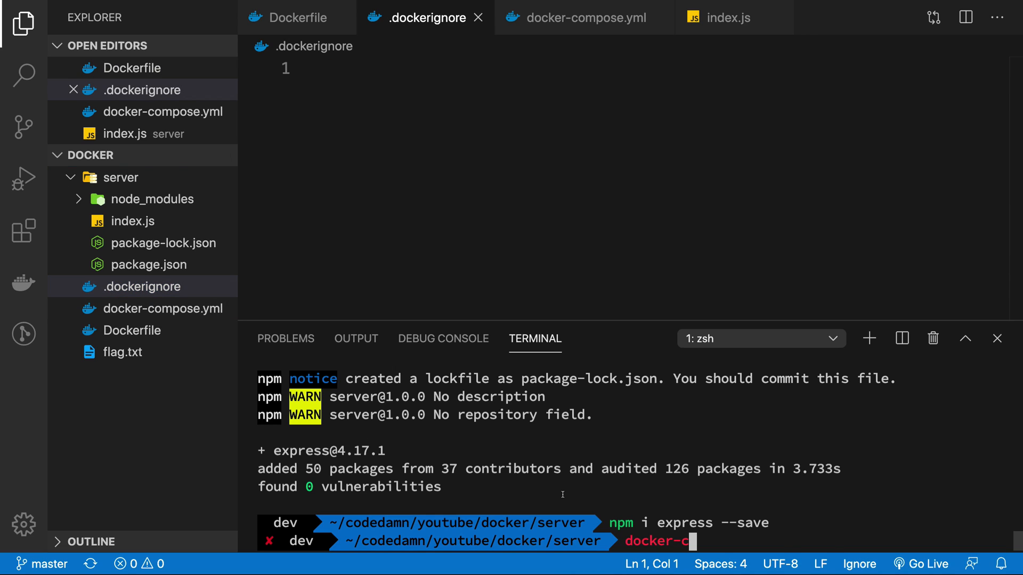
# Step: Run the docker-compose build, then stop the server with Ctrl+C and view docker-compose.yml
pyautogui.press('Return')
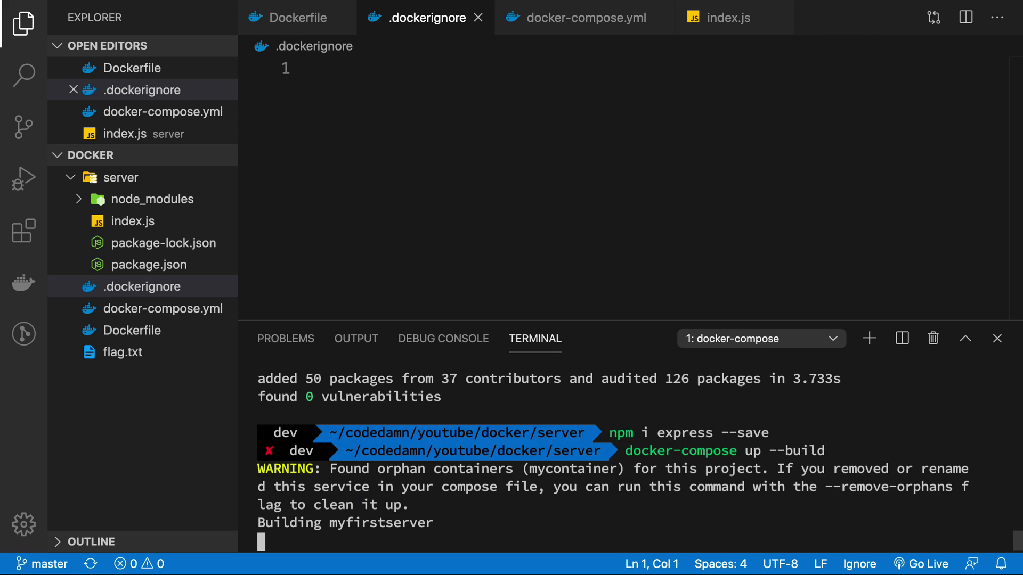
pyautogui.scroll(3)
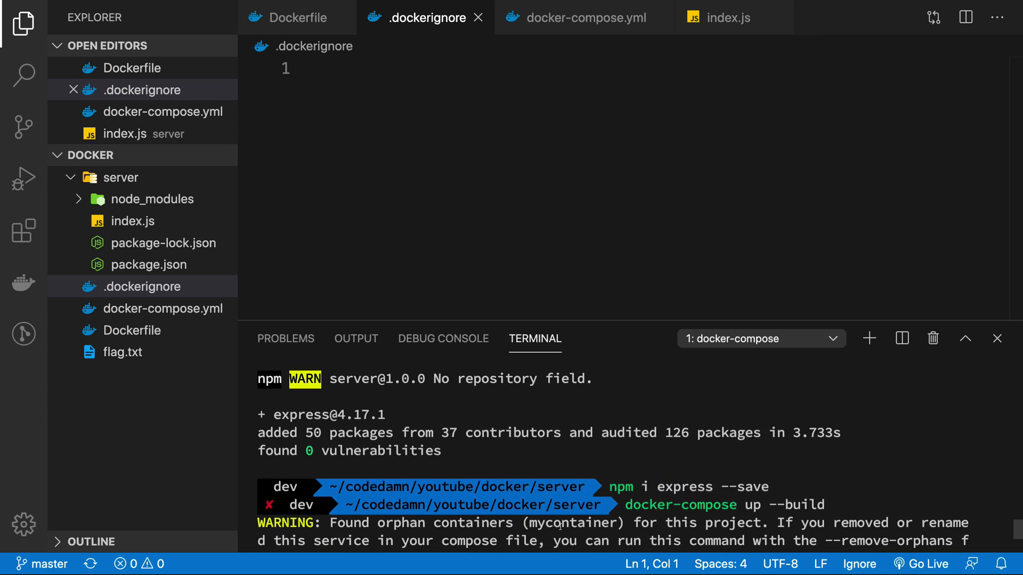
pyautogui.scroll(-3)
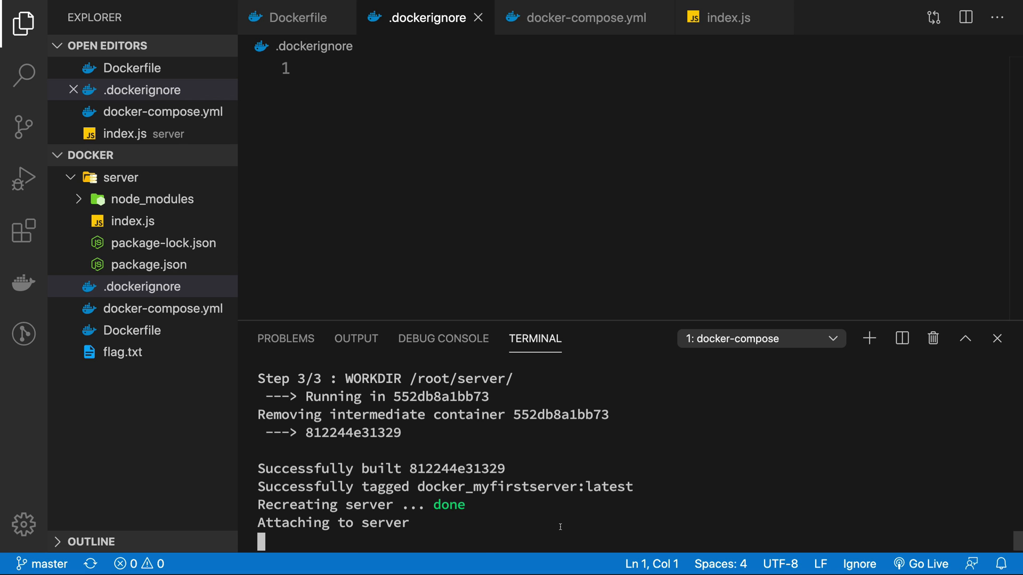
pyautogui.press('ctrl+c')
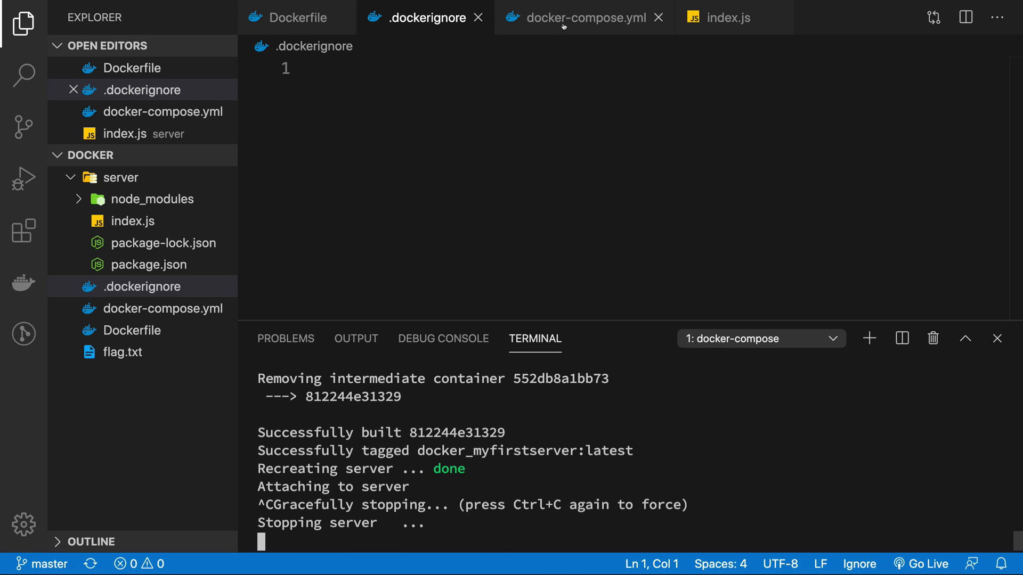
pyautogui.click(581, 18)
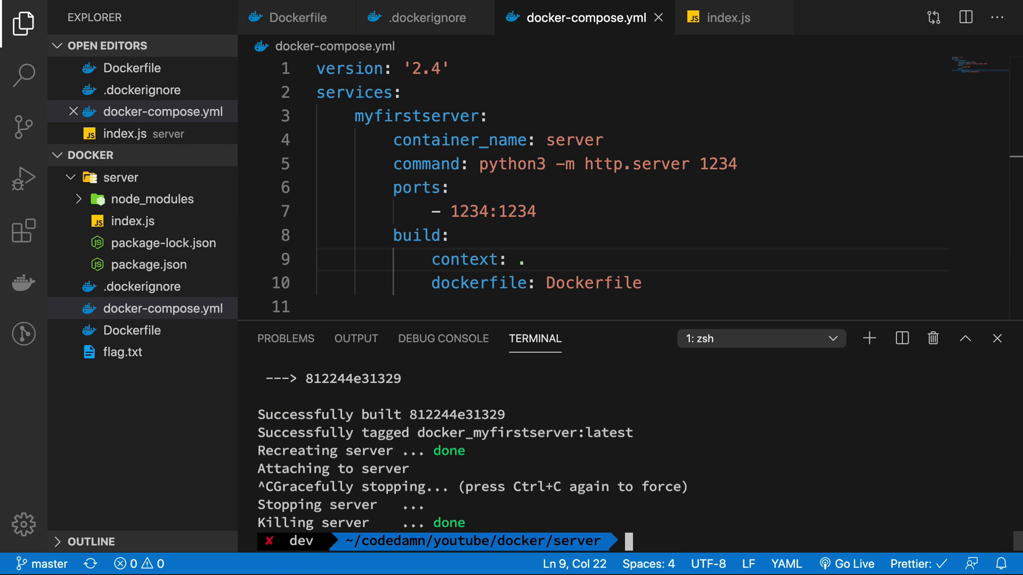
# Step: Run docker build -t myfirstdockerimage . from the docker folder after it fails inside server
pyautogui.write('docker build -t myfirstdockerimage .')
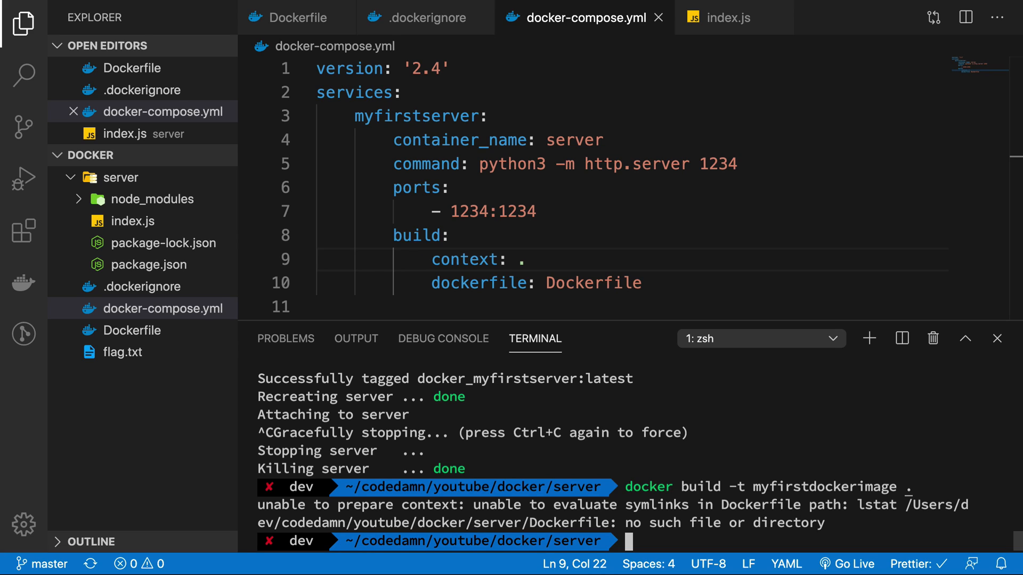
pyautogui.write('cd ..')
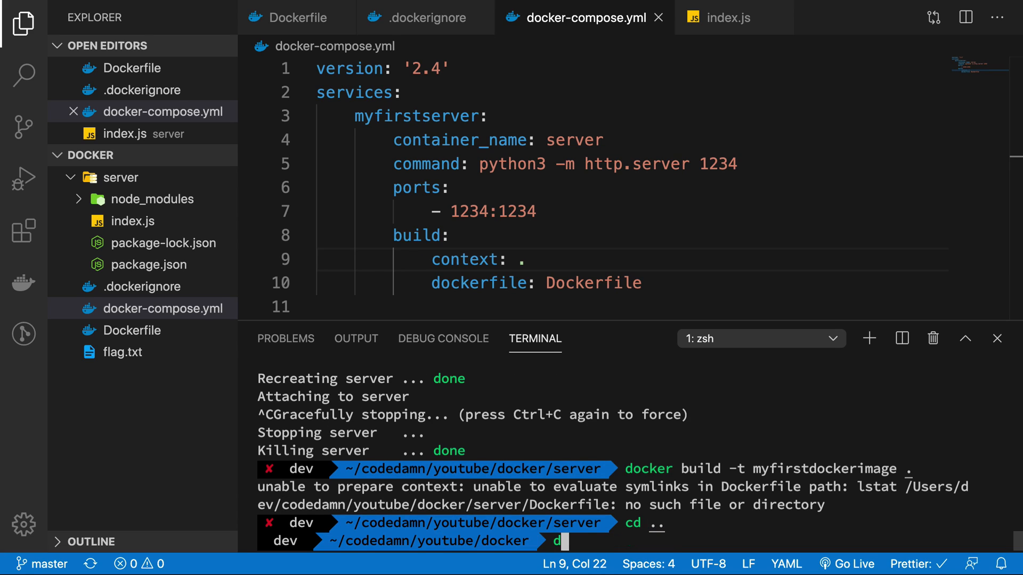
pyautogui.write('ocker-compose')
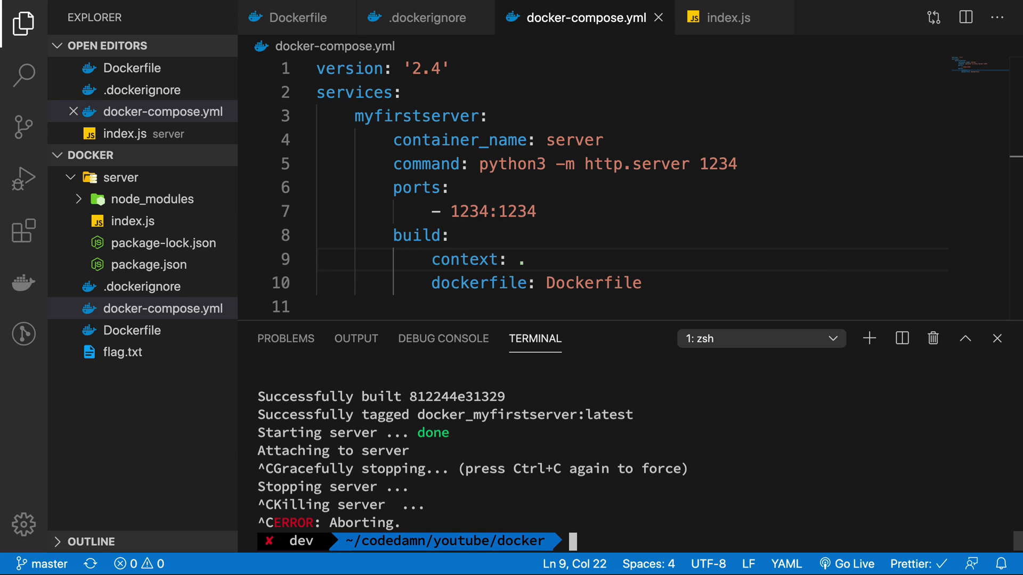
pyautogui.write('docker build -t myfirstdockerimage .')
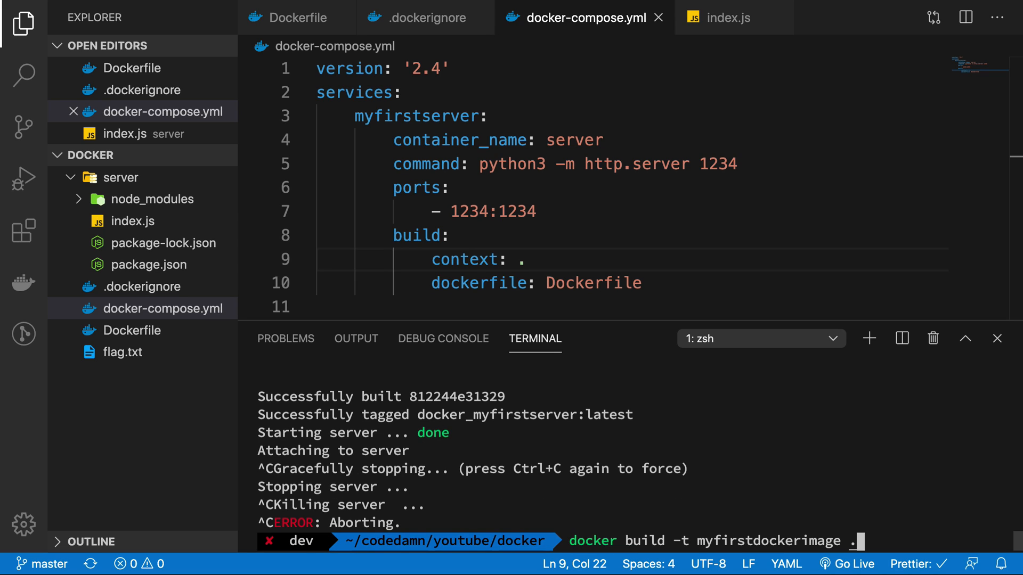
pyautogui.press('Return')
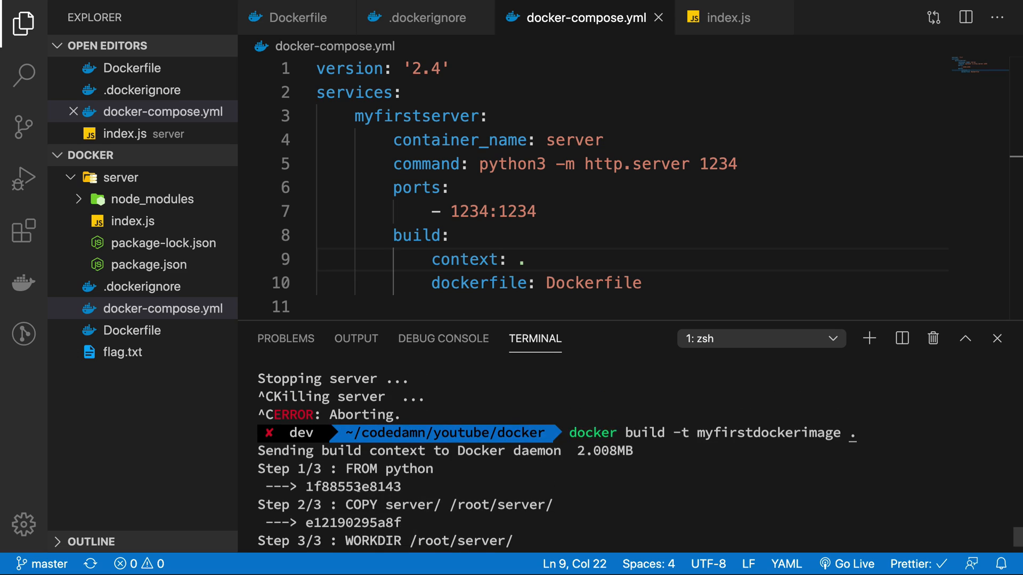
pyautogui.scroll(-3)
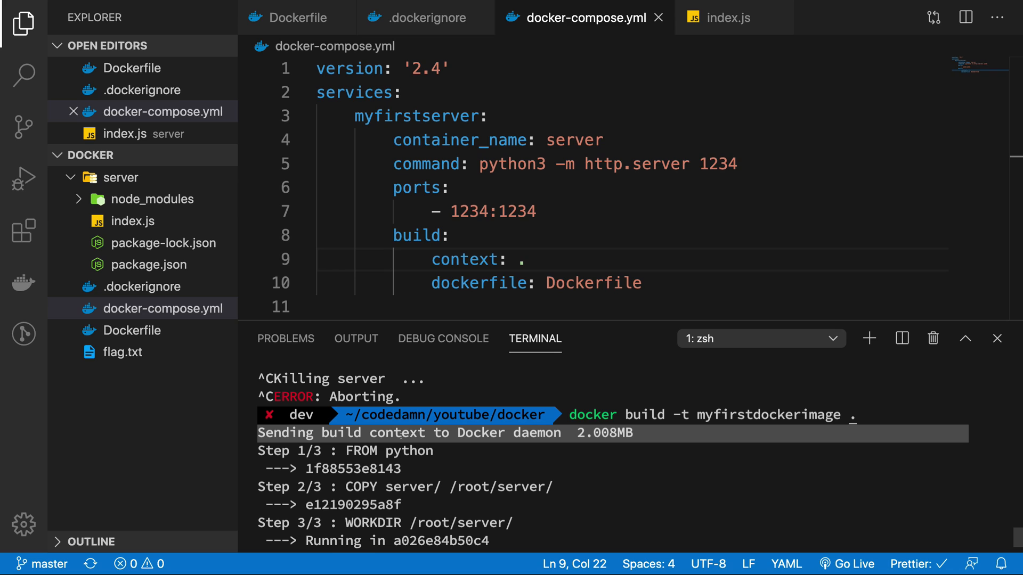
# Step: Review server/package.json and index.js, then install mysql and mongoose with npm
pyautogui.click(151, 286)
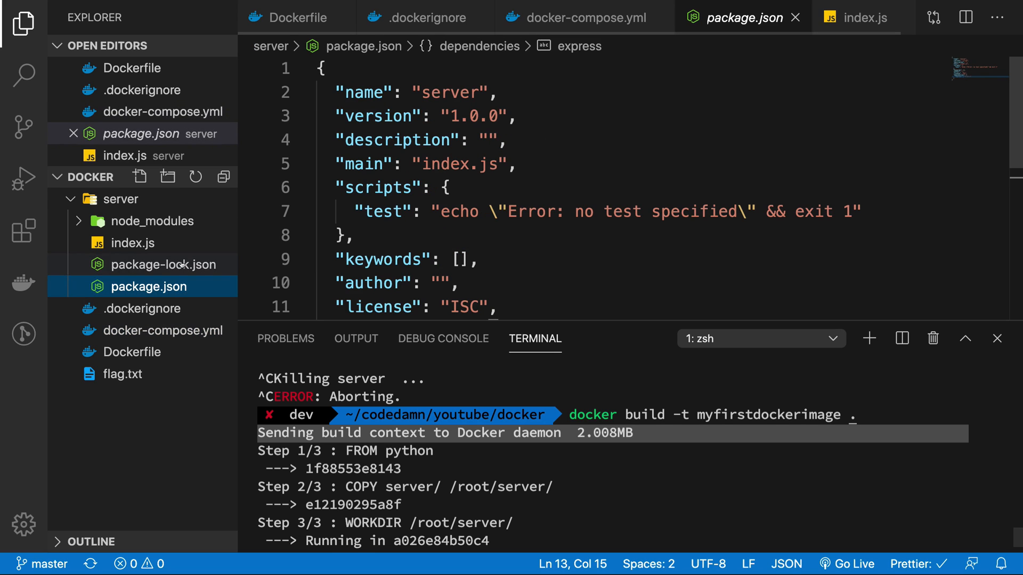
pyautogui.click(134, 243)
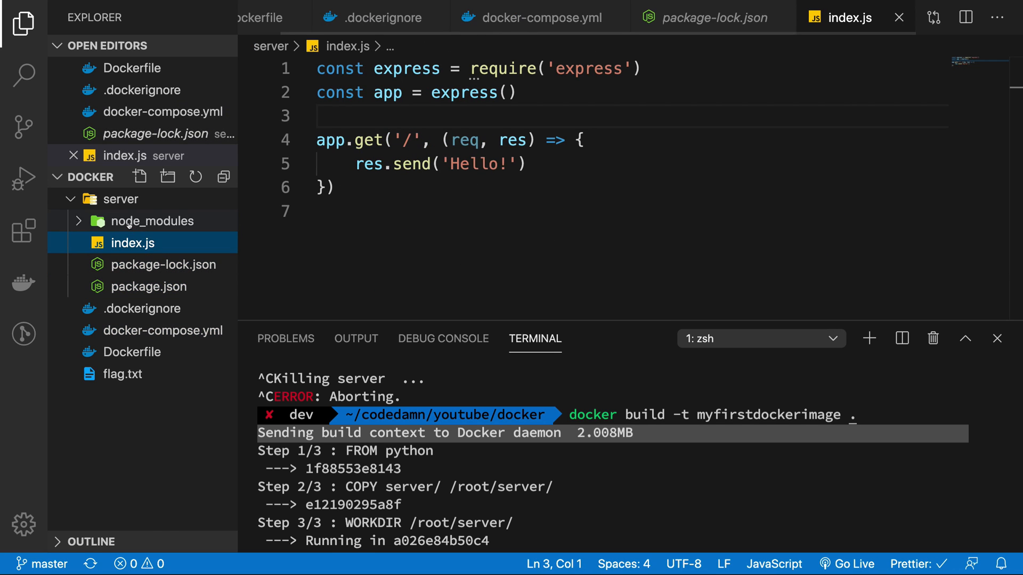
pyautogui.moveTo(155, 275)
pyautogui.write('npm i')
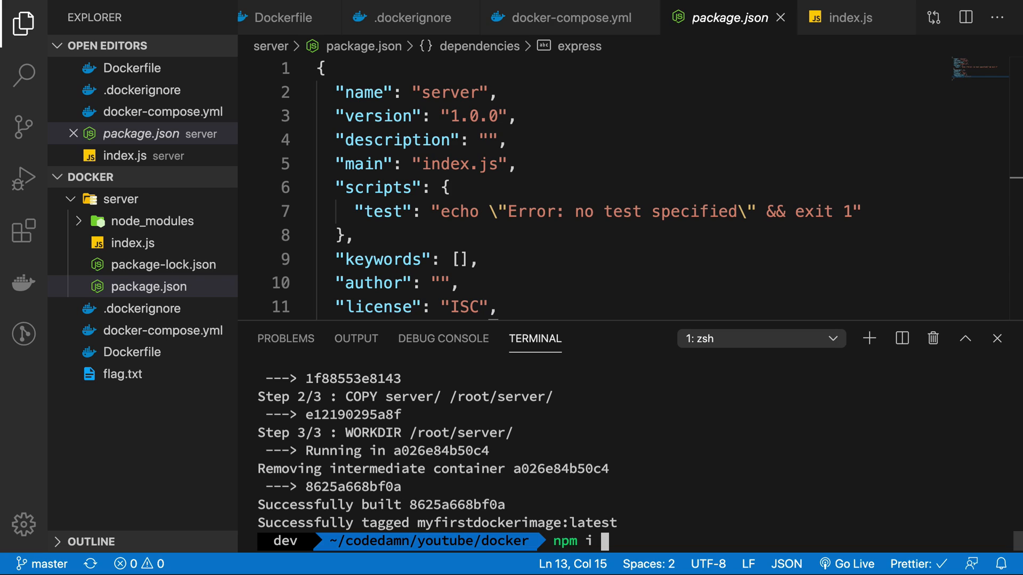
pyautogui.write('mysq')
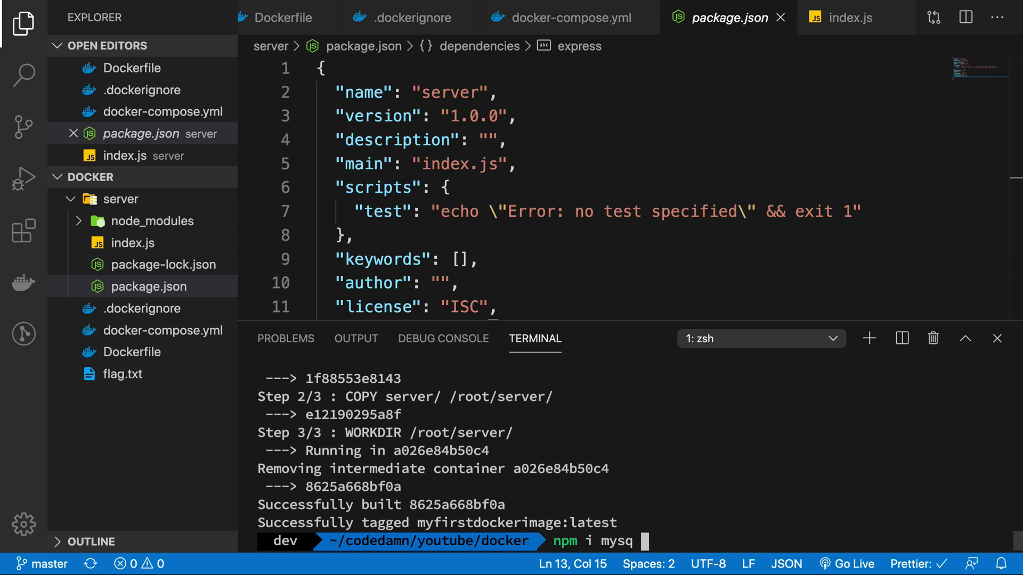
pyautogui.write('mongoose')
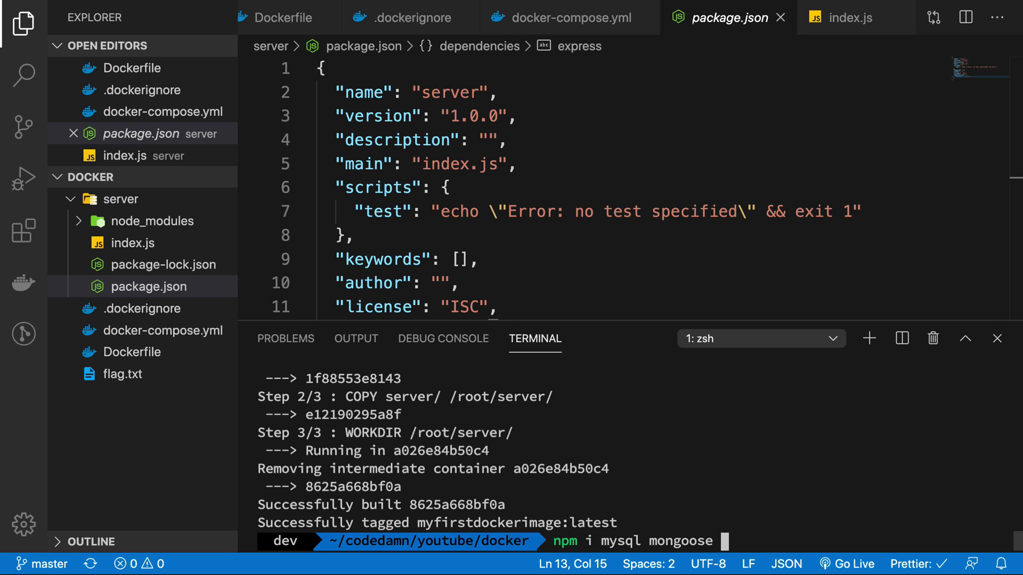
pyautogui.press('Return')
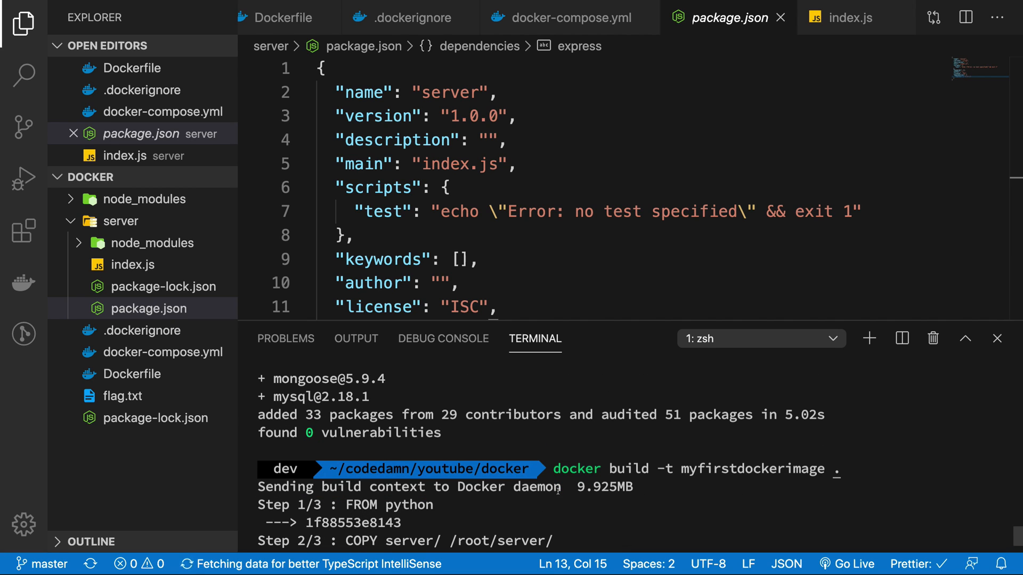
pyautogui.moveTo(351, 318)
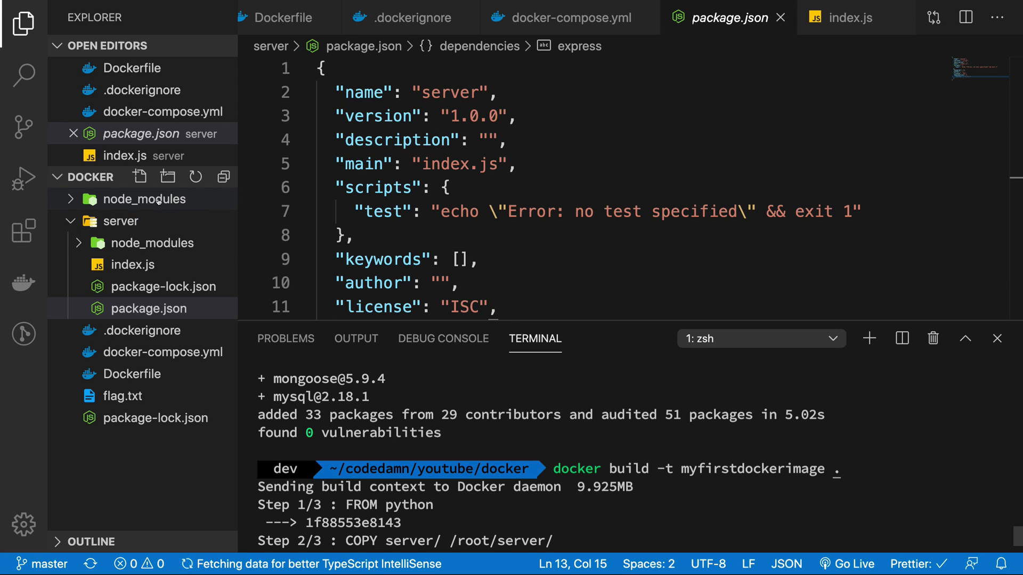
pyautogui.moveTo(472, 425)
pyautogui.write('rm -rf node_modules/')
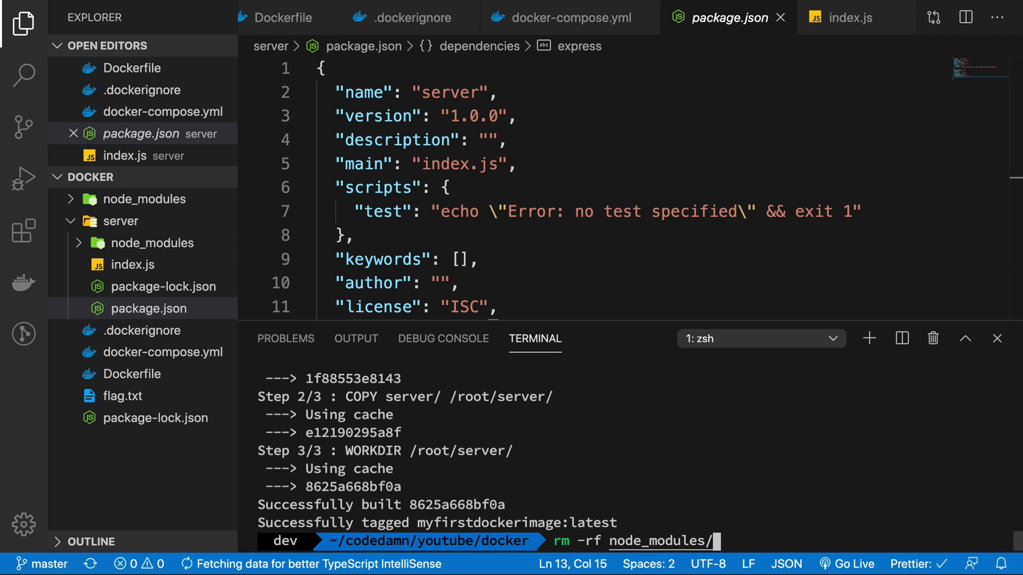
# Step: Remove the root node_modules, add server/node_modules to .dockerignore and rebuild the image
pyautogui.press('Return')
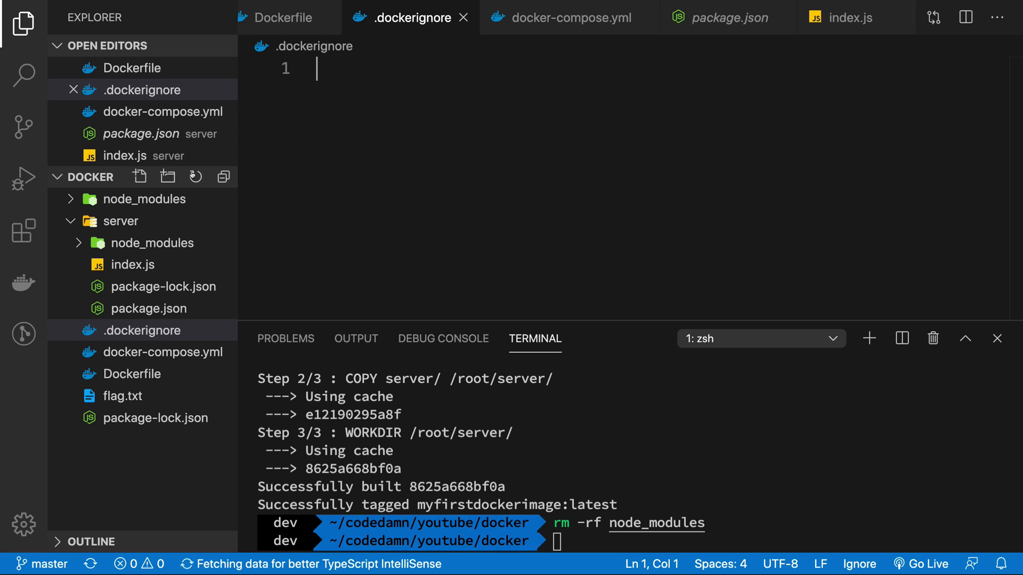
pyautogui.write('node')
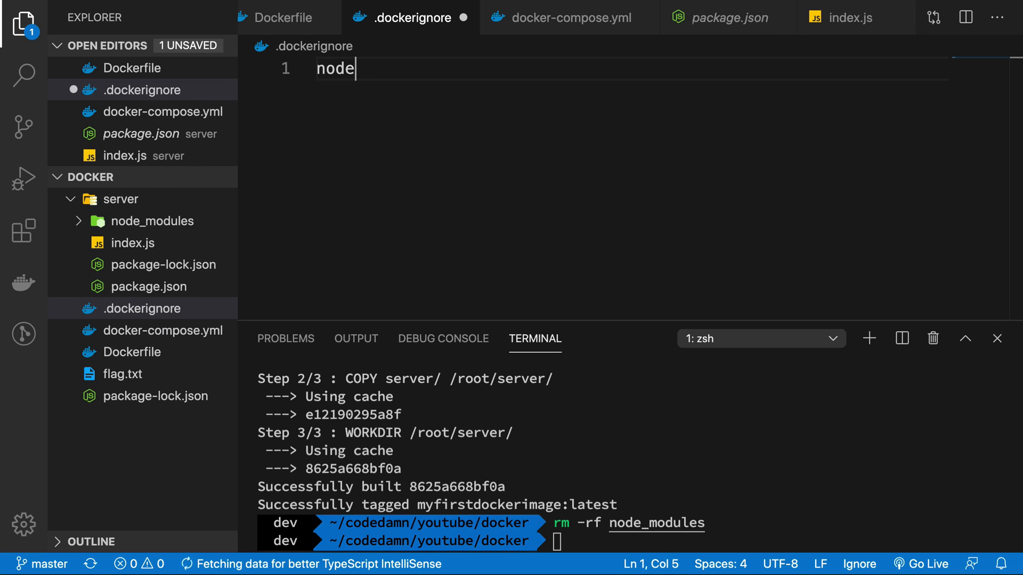
pyautogui.write('_modules')
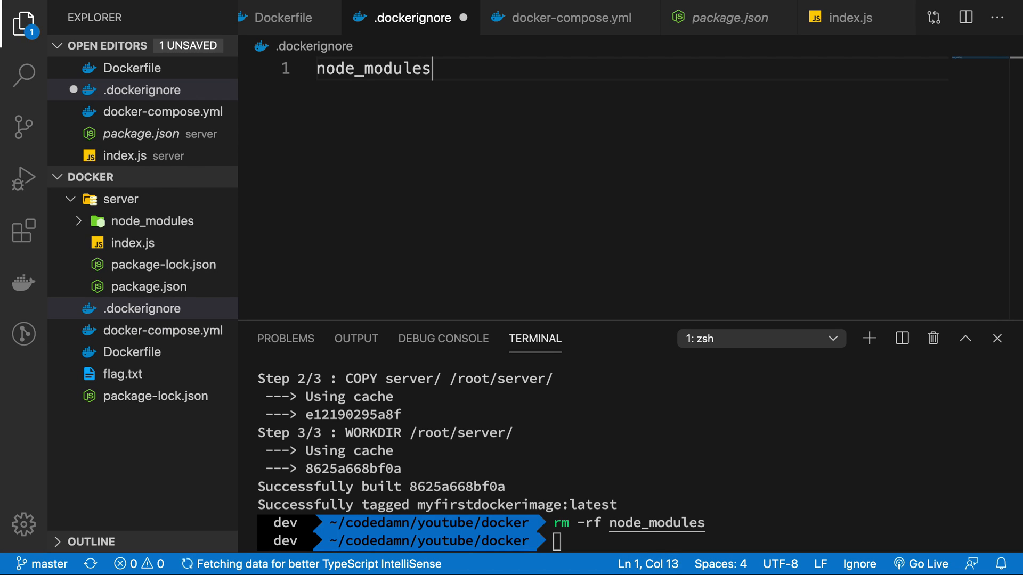
pyautogui.write('doc')
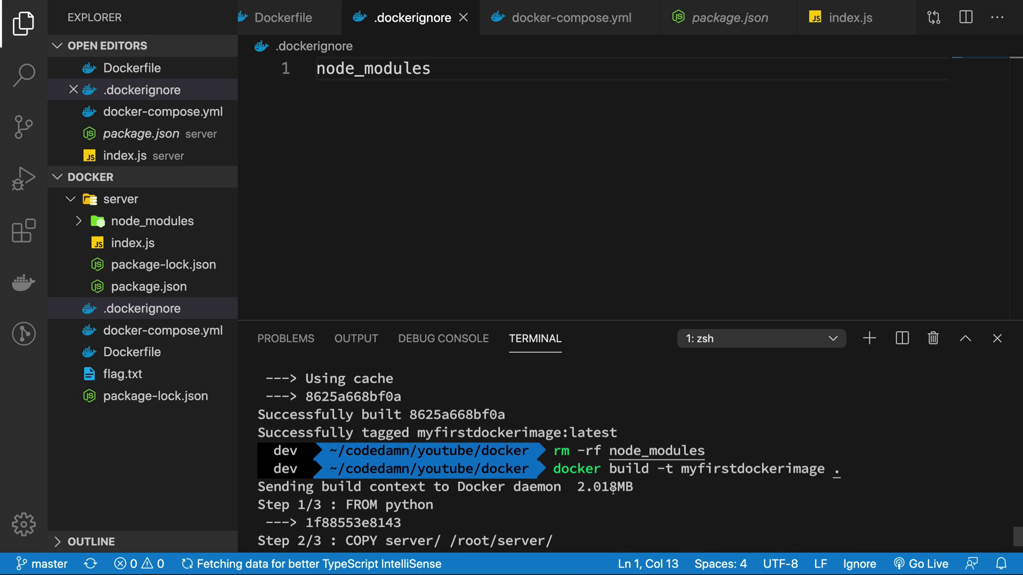
pyautogui.scroll(-3)
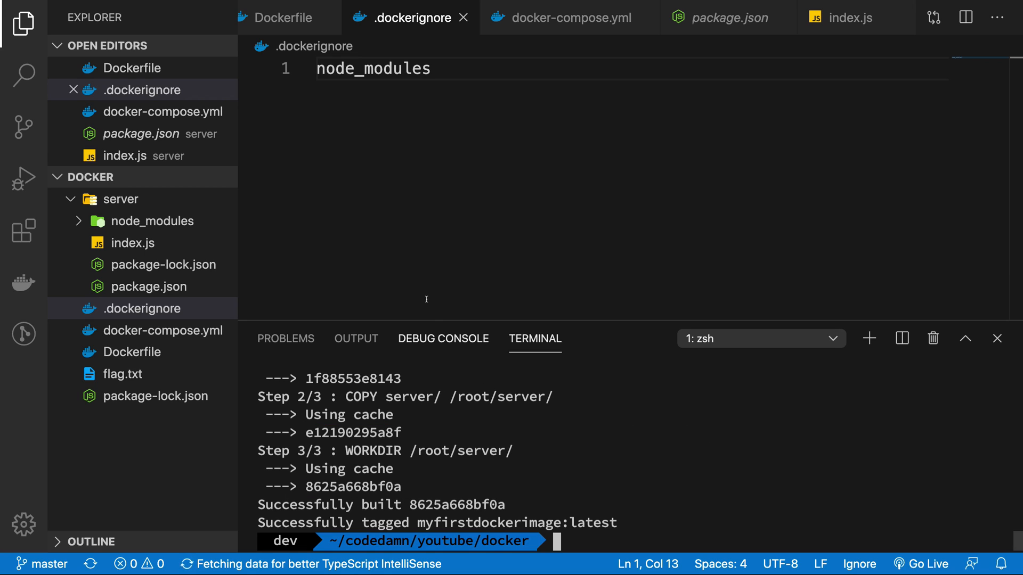
pyautogui.write('server/')
pyautogui.write('docker build -t myfirstdockerimage .')
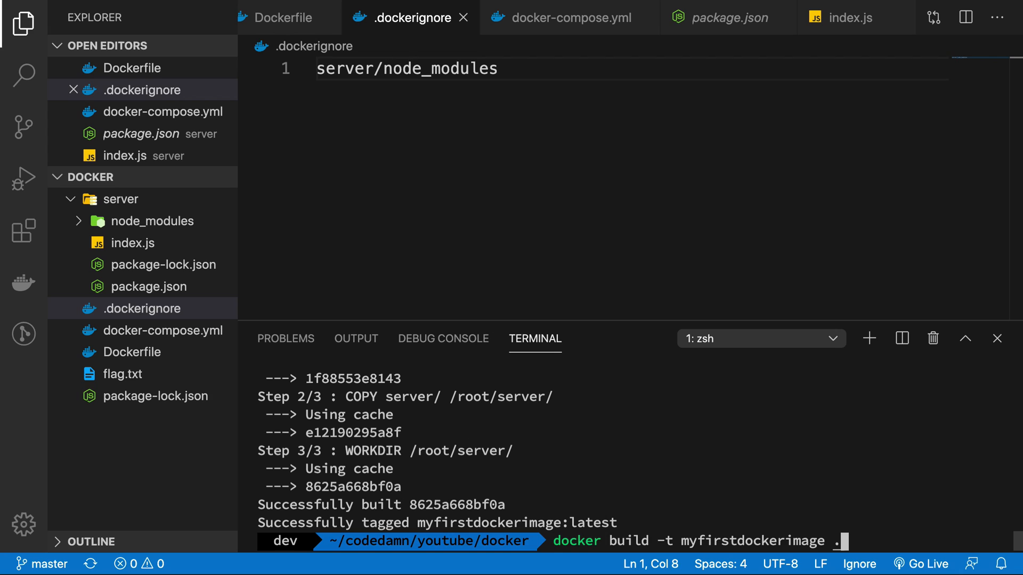
pyautogui.press('Return')
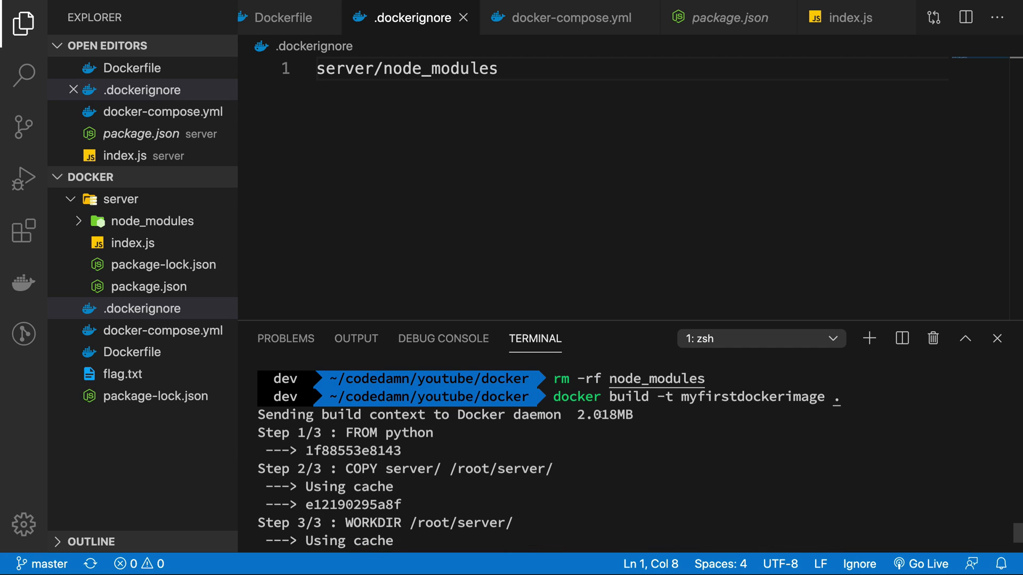
# Step: Highlight the reduced 32.77kB build context in the terminal output
pyautogui.doubleClick(603, 416)
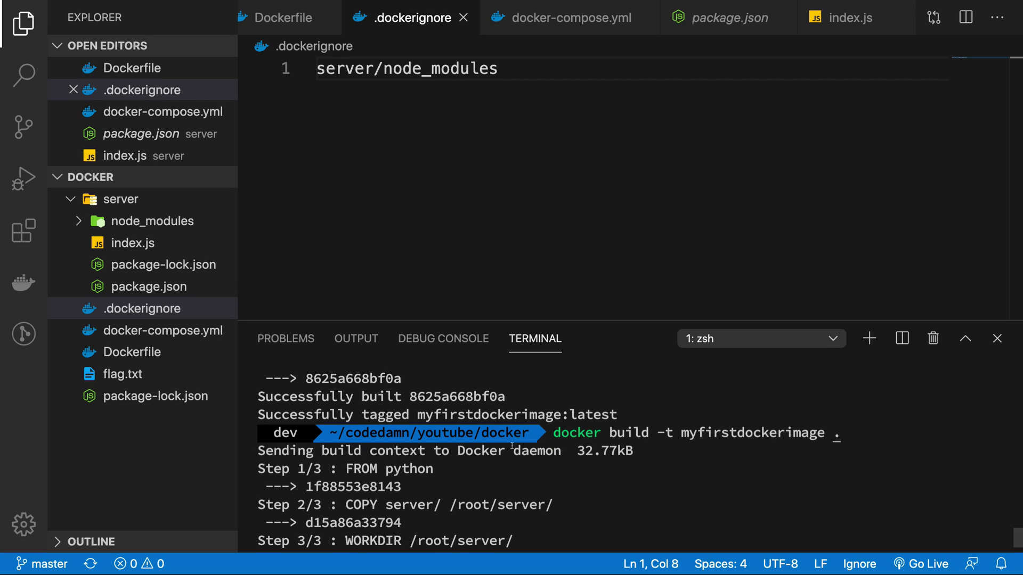
pyautogui.moveTo(153, 220)
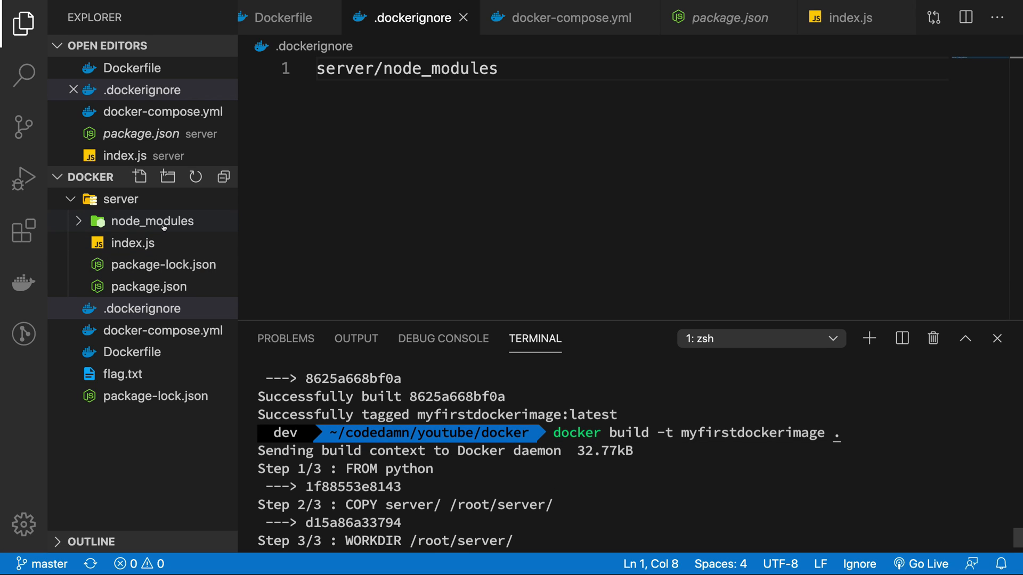
pyautogui.moveTo(152, 221)
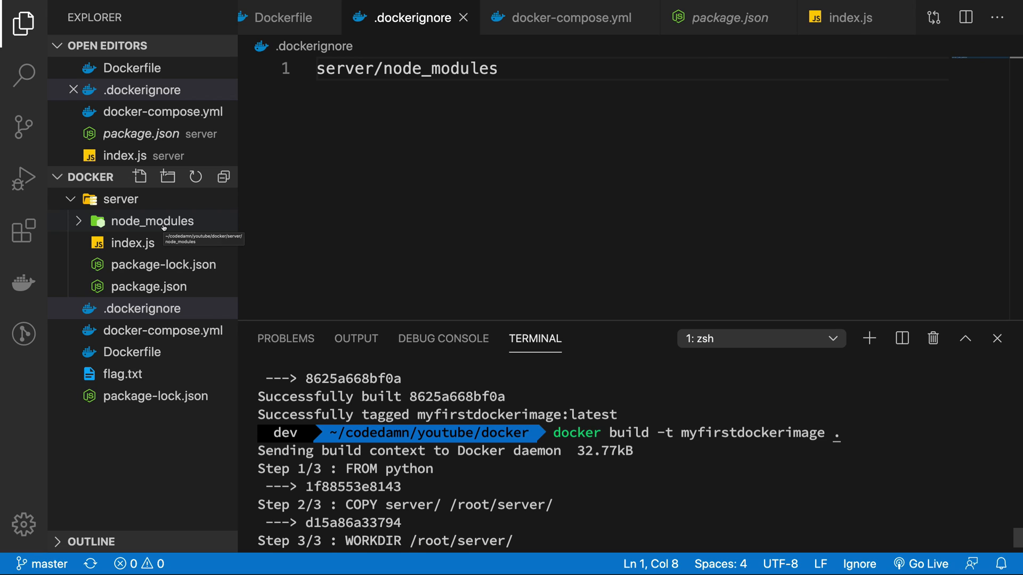
pyautogui.moveTo(191, 301)
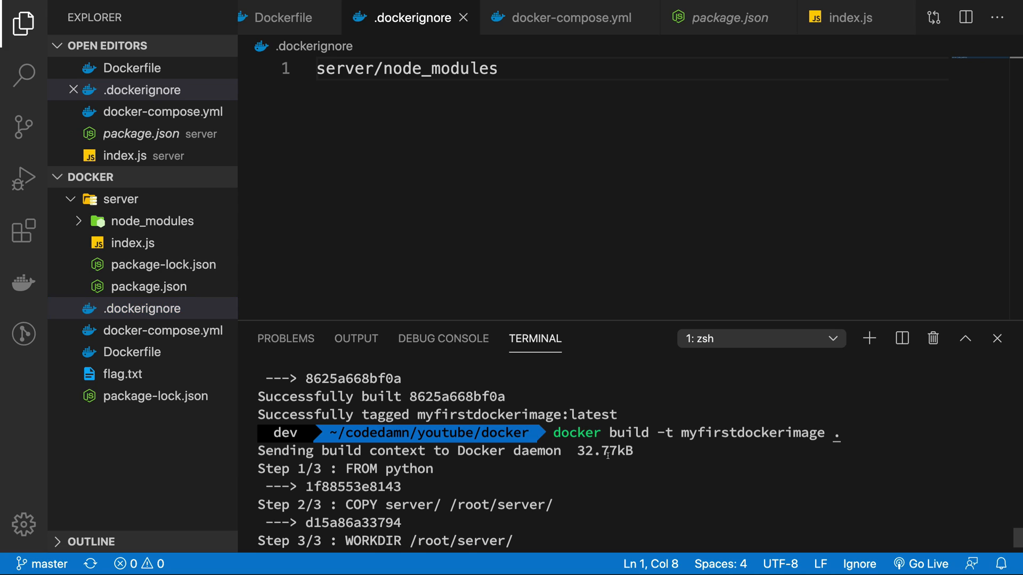
pyautogui.doubleClick(603, 451)
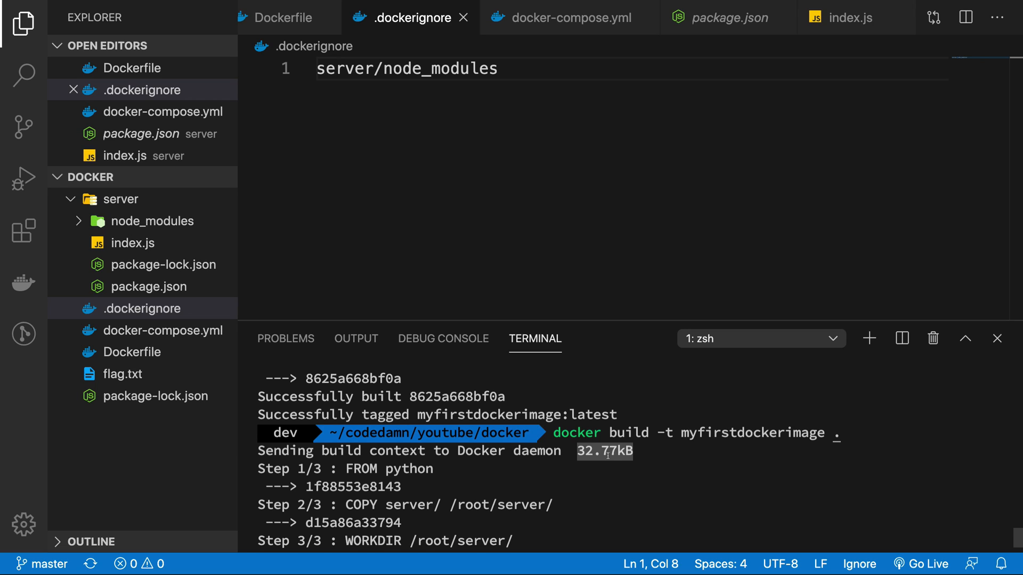
pyautogui.moveTo(702, 236)
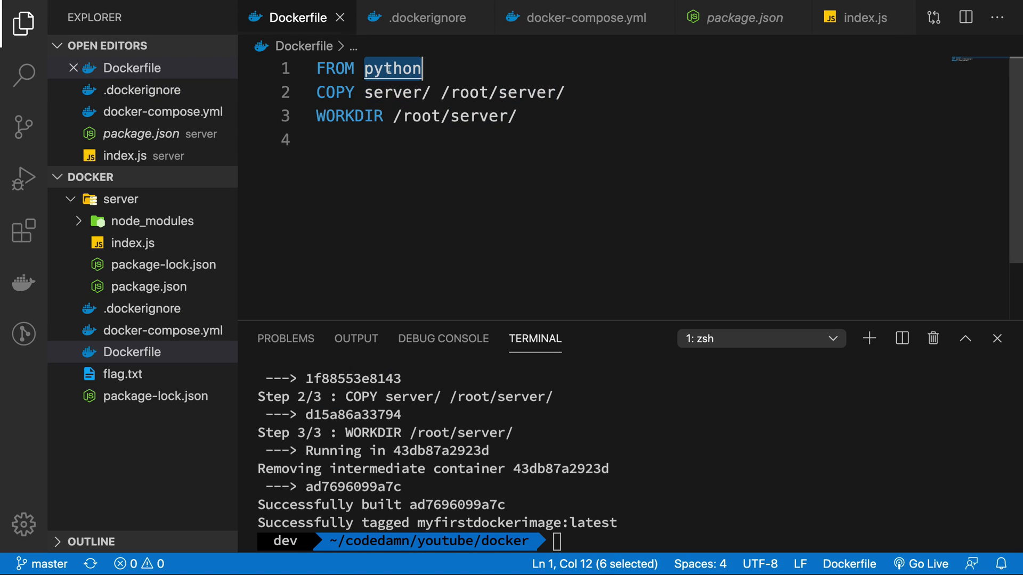
# Step: Build FROM node in the Dockerfile and set the compose command to node index
pyautogui.write('node')
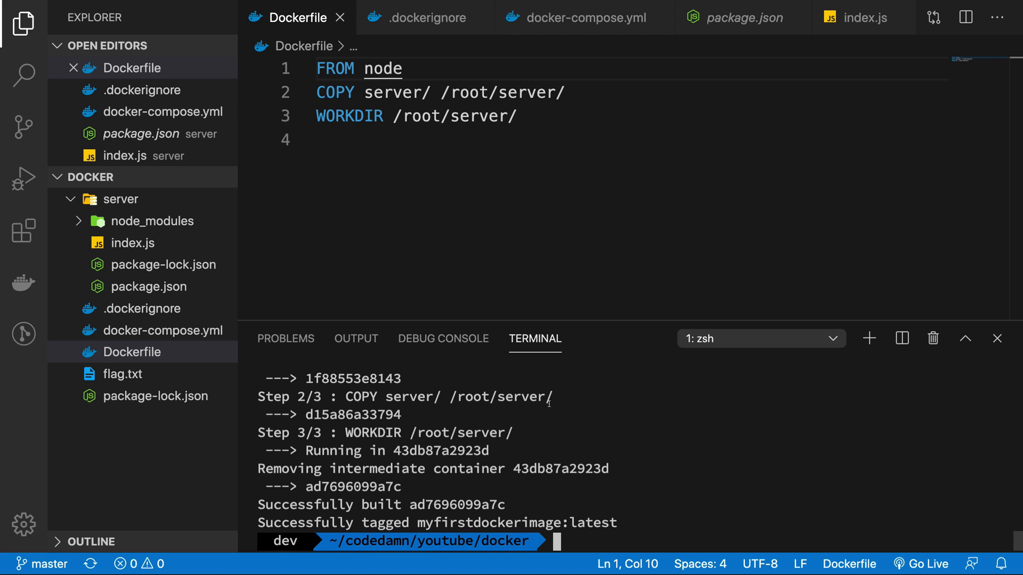
pyautogui.click(576, 18)
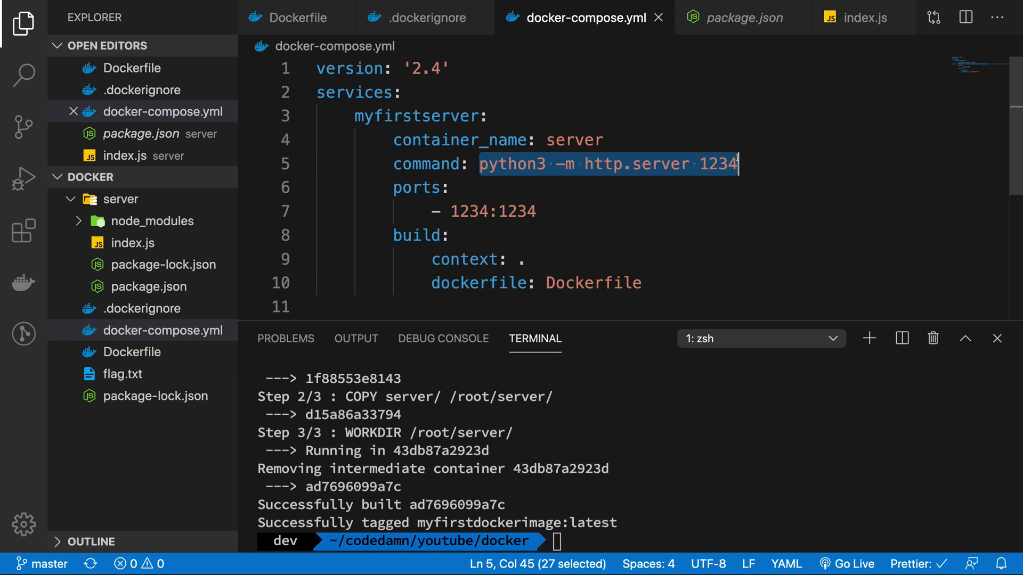
pyautogui.write('npm')
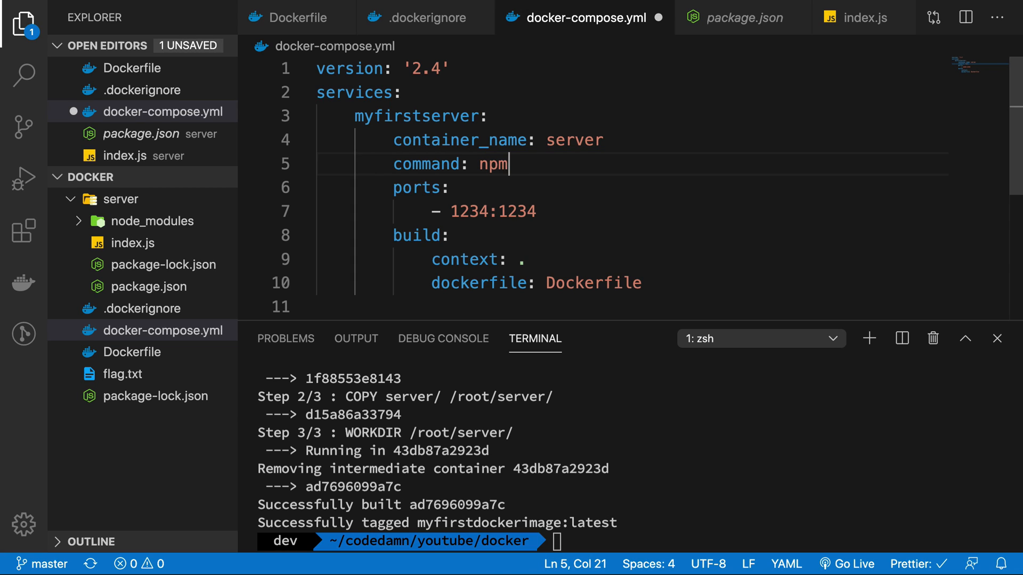
pyautogui.write('ode server.')
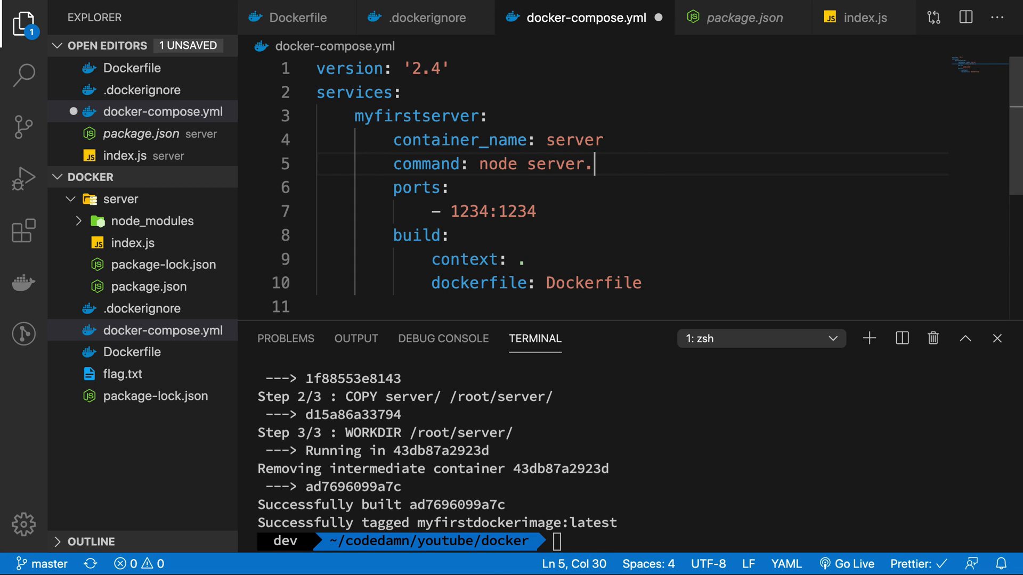
pyautogui.write('index')
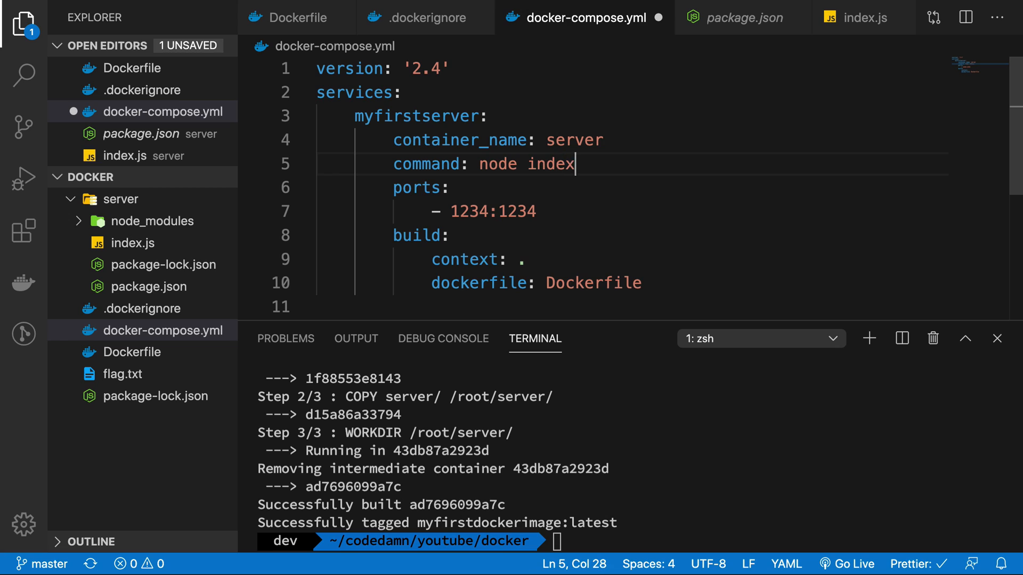
pyautogui.click(294, 18)
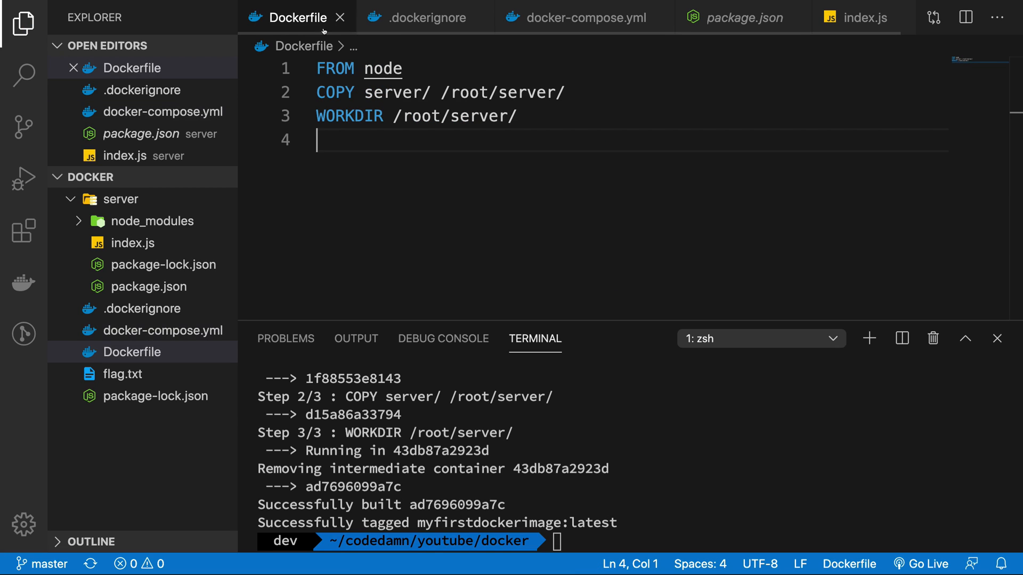
pyautogui.moveTo(380, 159)
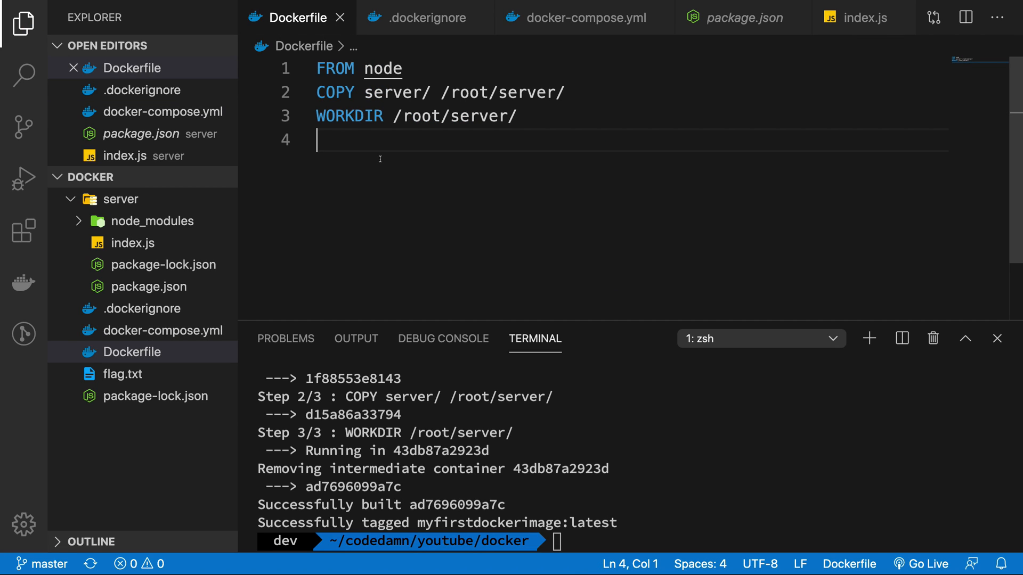
# Step: Add RUN npm install to the Dockerfile, start a rebuild and cancel it with Ctrl+C
pyautogui.click(402, 69)
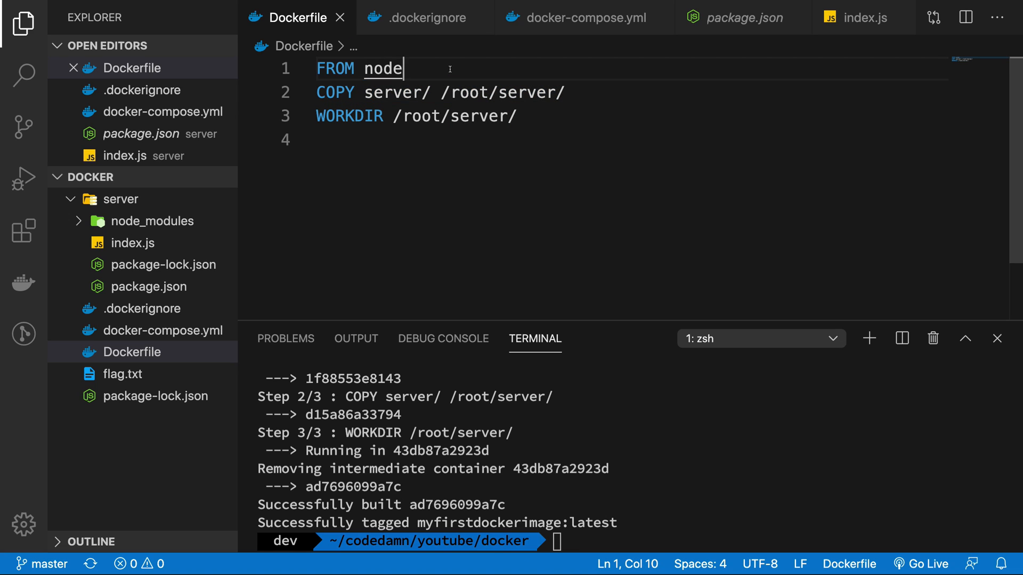
pyautogui.write('RUN')
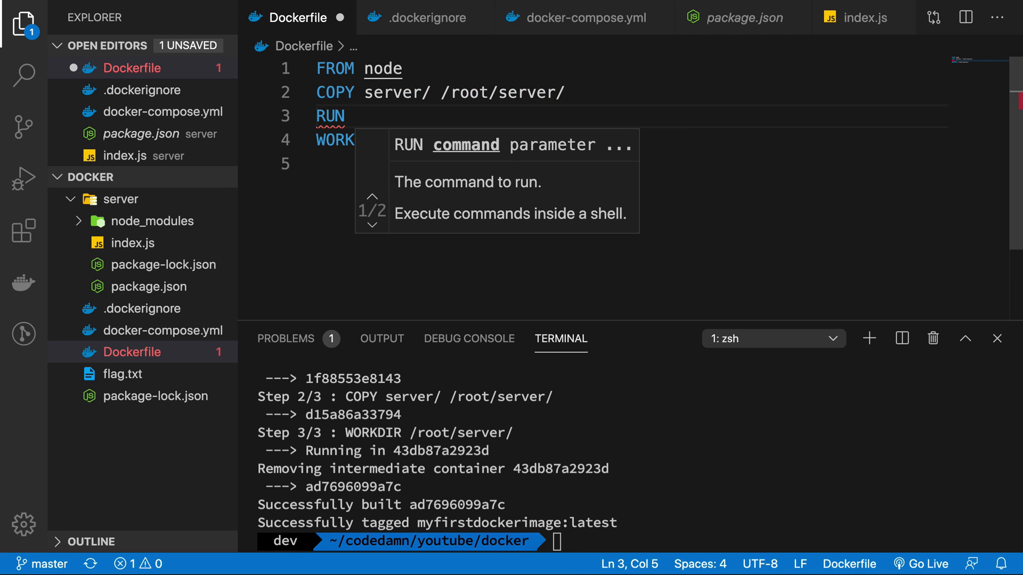
pyautogui.write('npm install')
pyautogui.click(782, 541)
pyautogui.write('docker build -t myfirstdockerimage .')
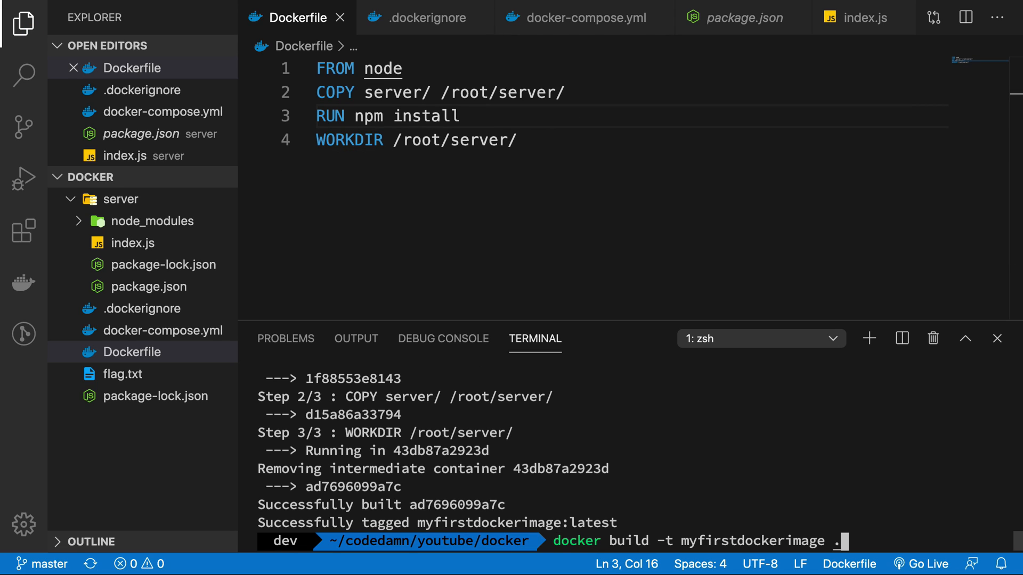
pyautogui.press('Return')
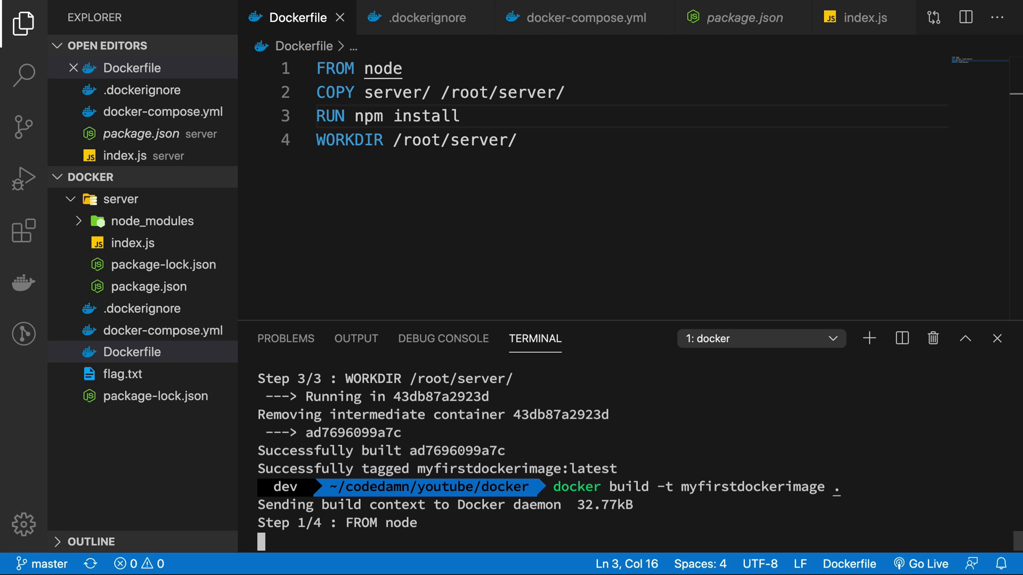
pyautogui.press('ctrl+c')
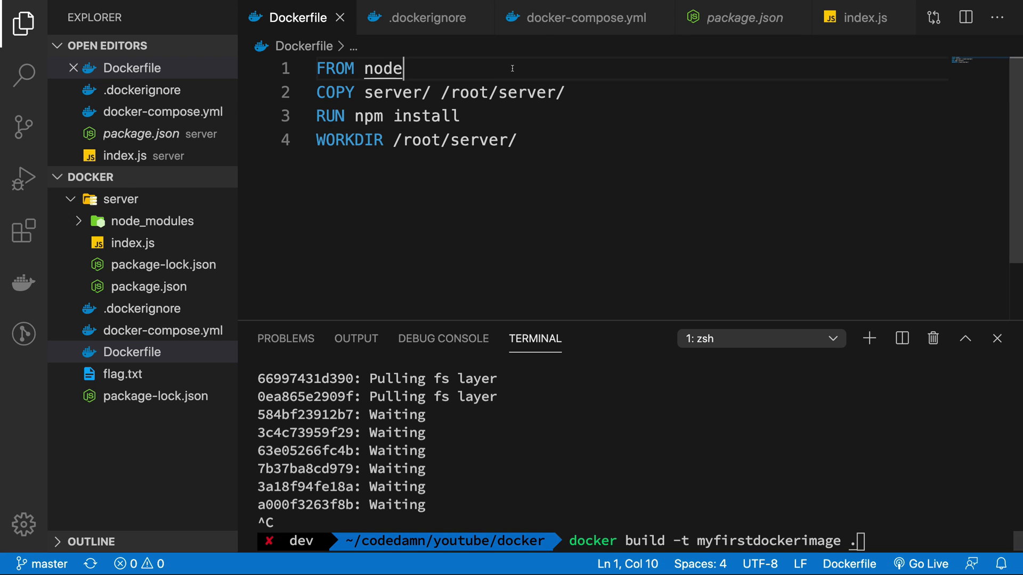
pyautogui.click(576, 19)
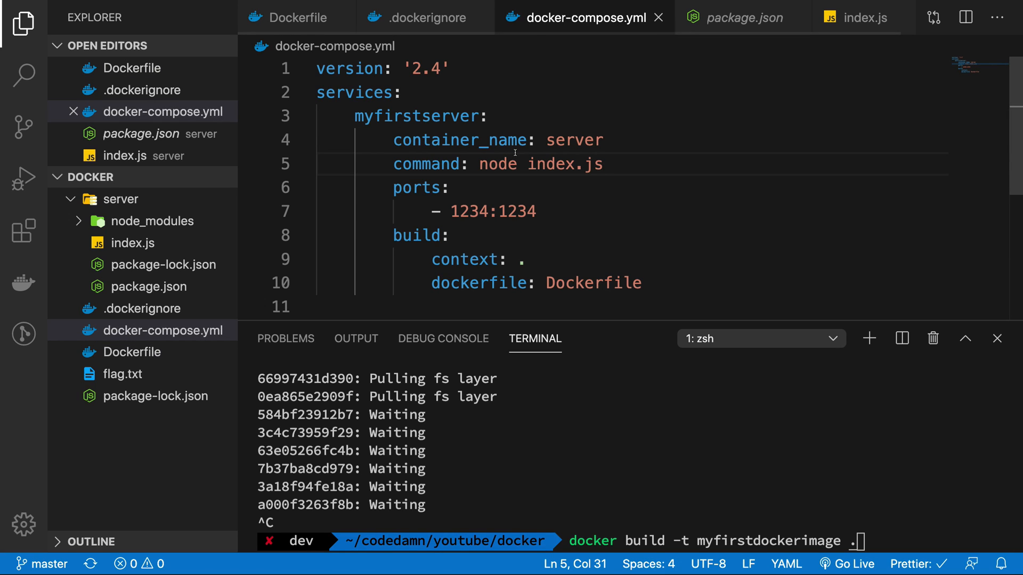
pyautogui.click(297, 17)
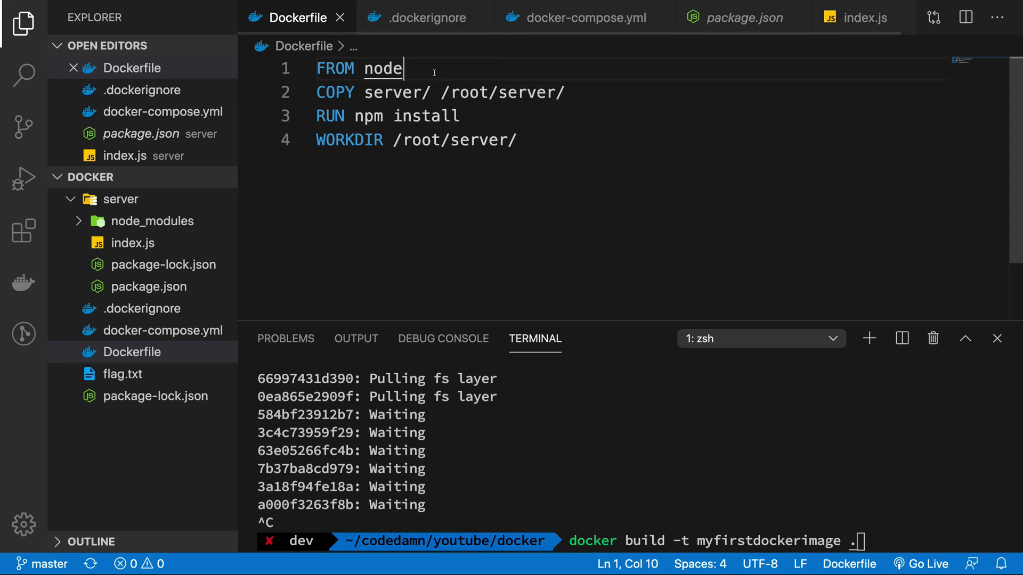
# Step: Pin the base image to node:13.5.0, rebuild, and review .dockerignore and docker-compose.yml
pyautogui.write(':')
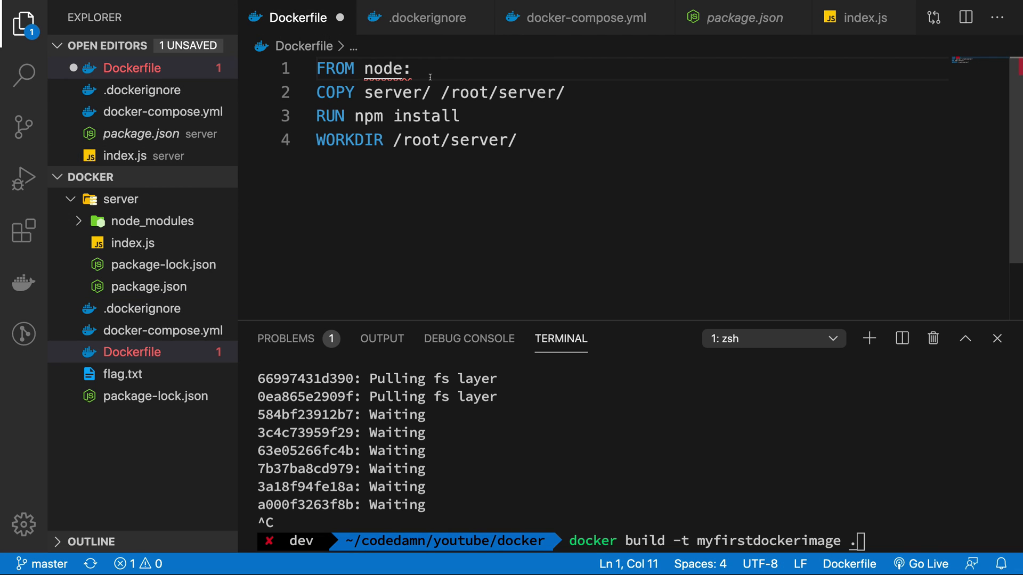
pyautogui.write('13.5.0')
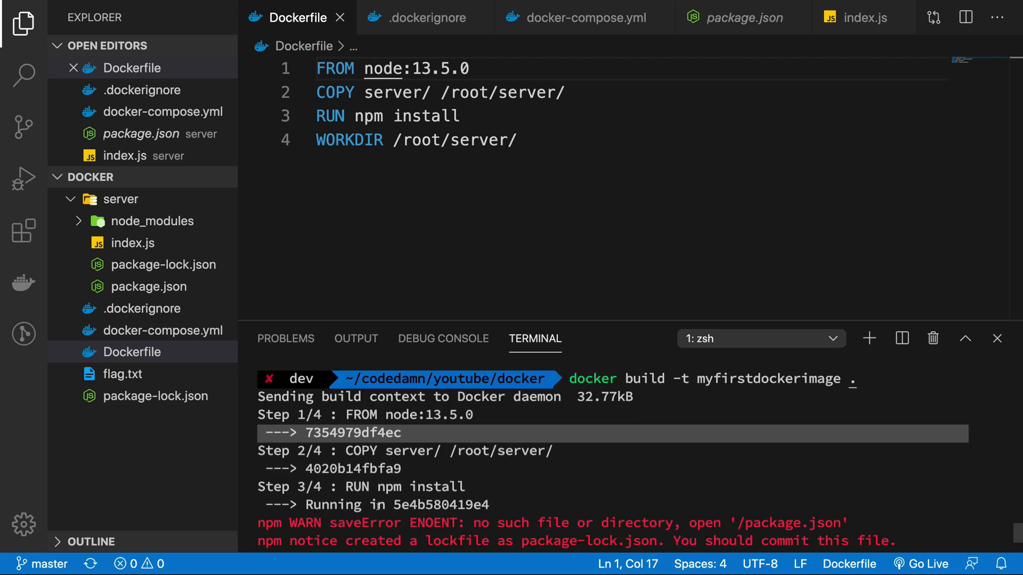
pyautogui.scroll(-3)
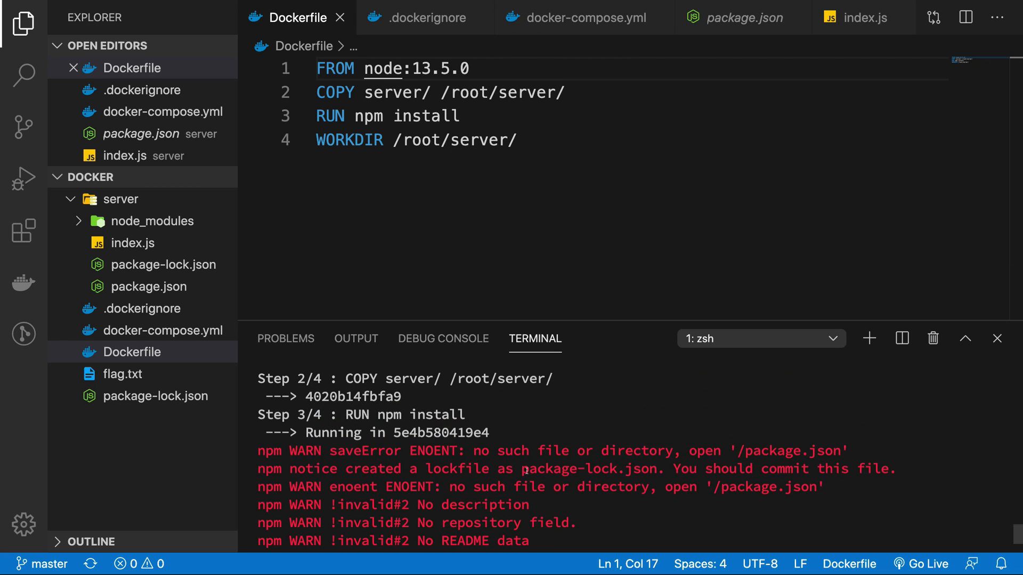
pyautogui.click(424, 18)
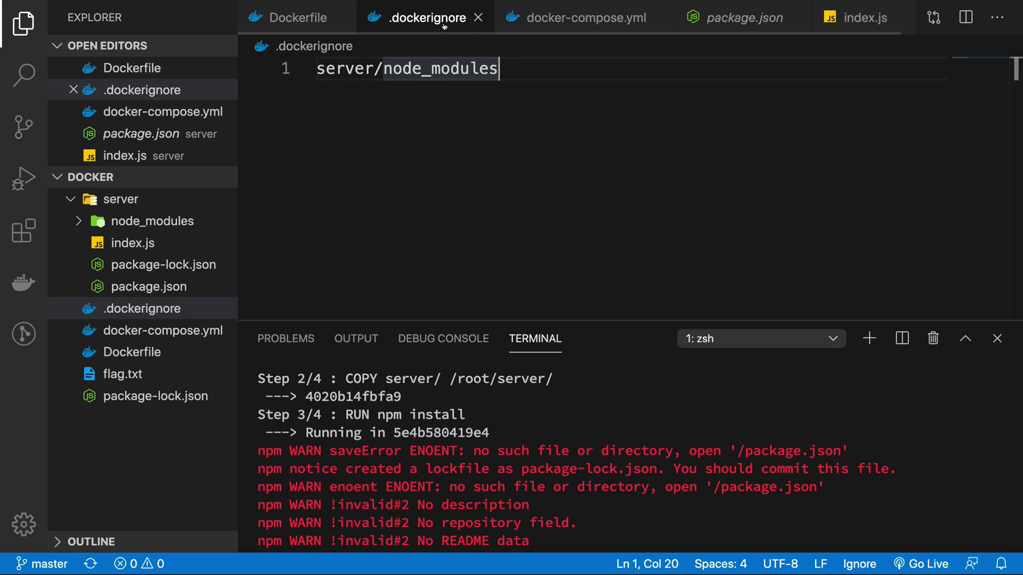
pyautogui.click(583, 18)
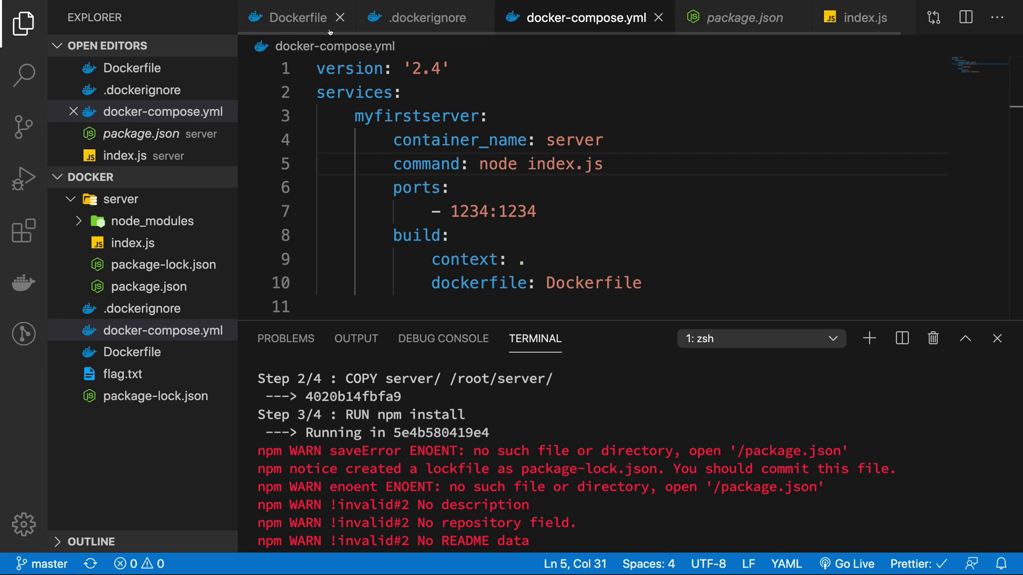
pyautogui.click(290, 17)
pyautogui.write('docker build -t myfirstdockerimage .')
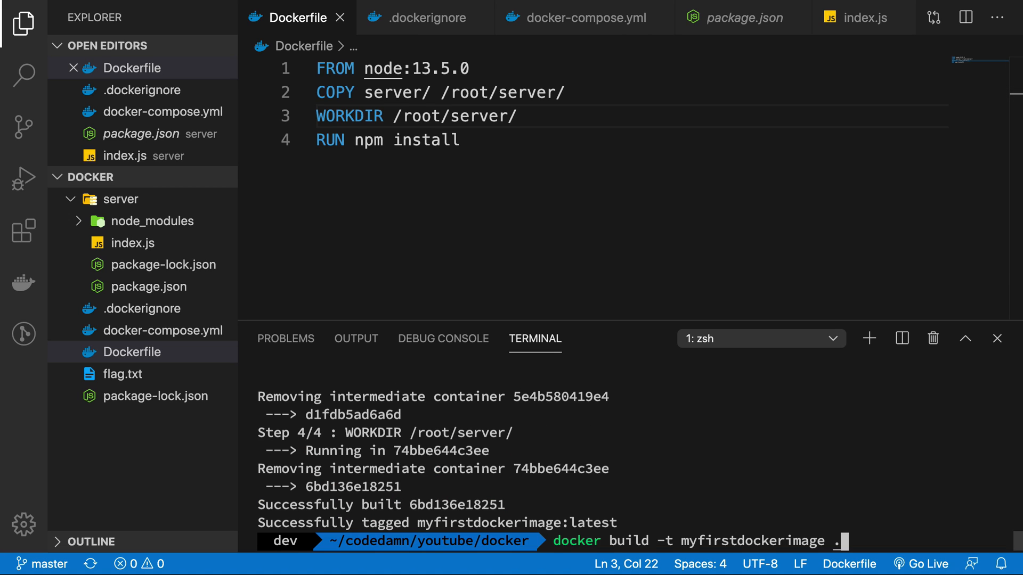
# Step: Rebuild the image with WORKDIR before npm install, checking package.json dependencies and the .dockerignore rules
pyautogui.press('Return')
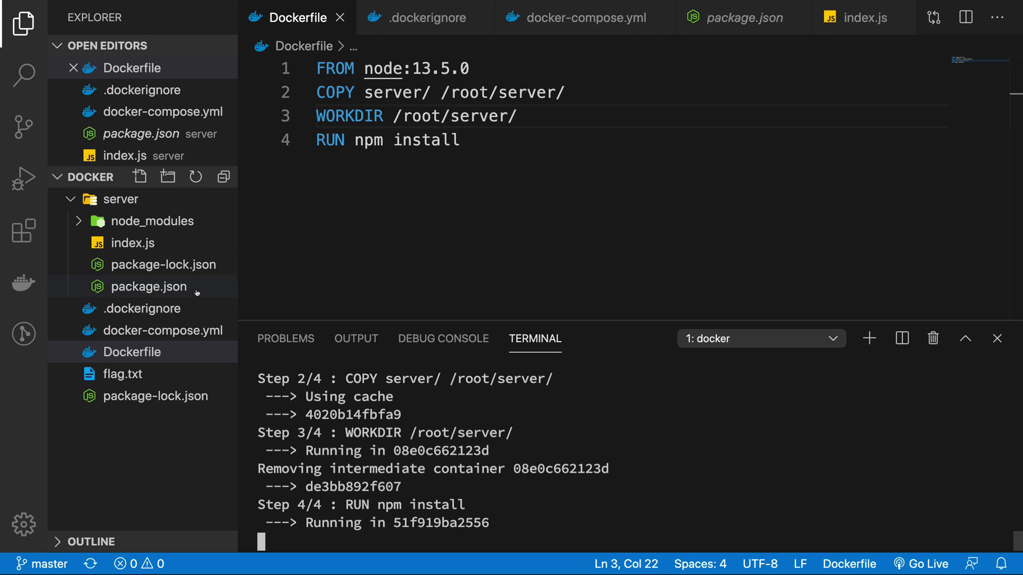
pyautogui.click(149, 287)
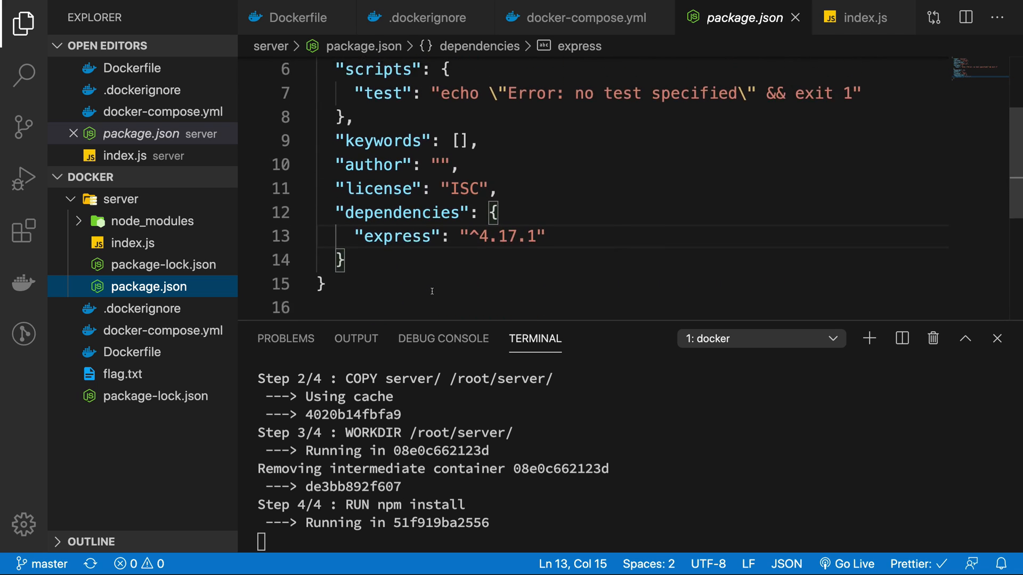
pyautogui.scroll(3)
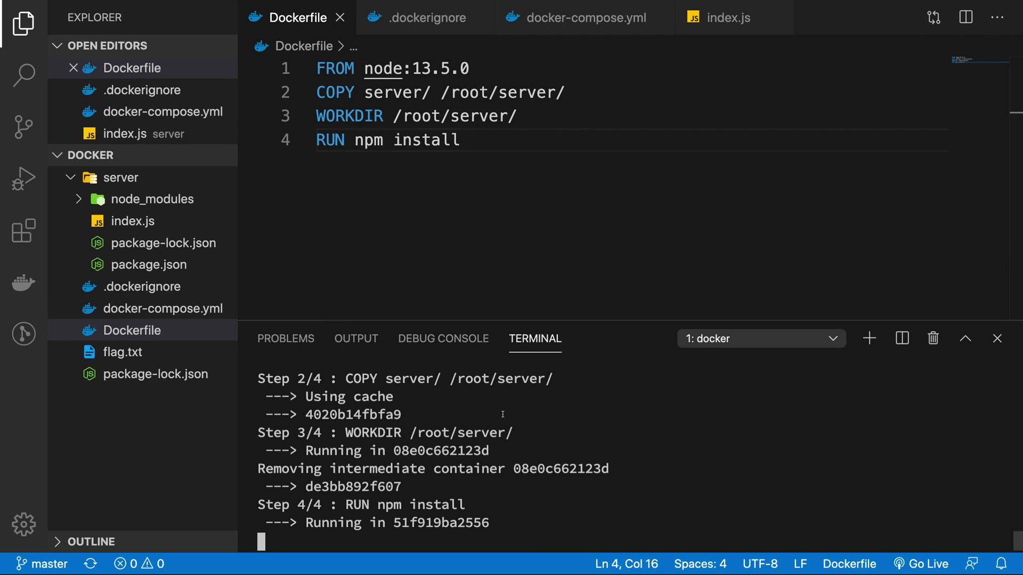
pyautogui.click(424, 18)
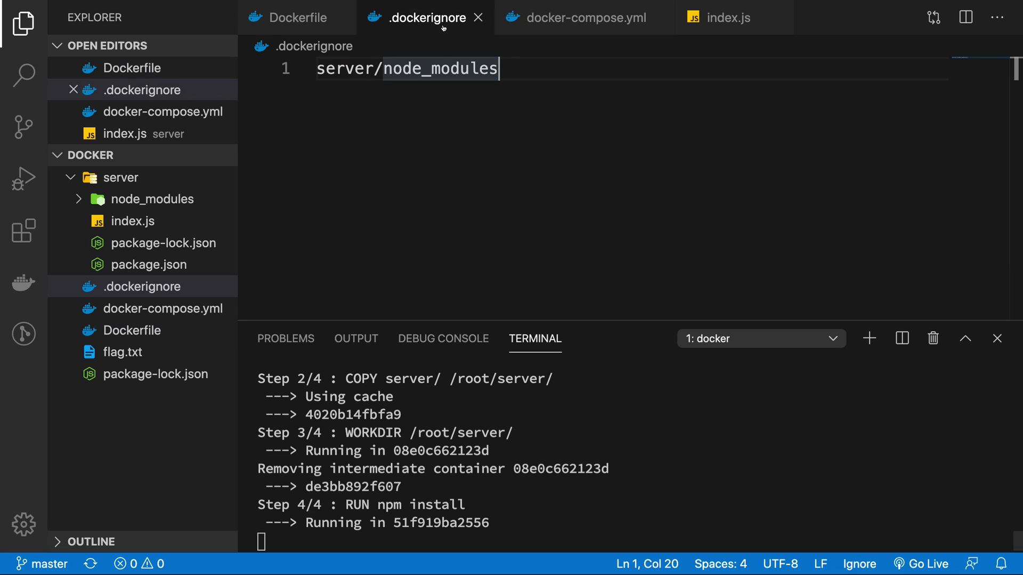